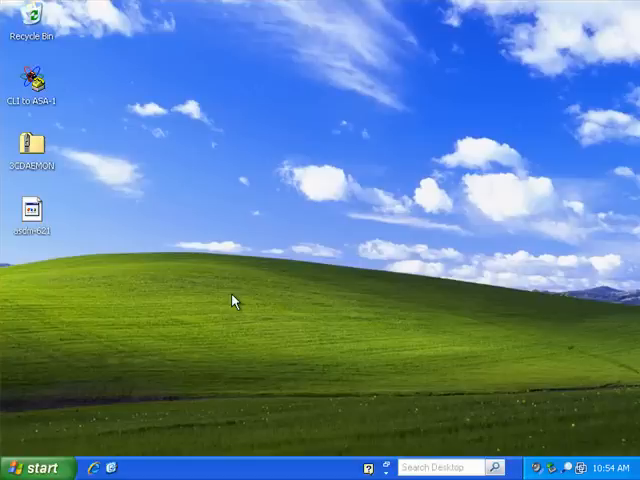
pyautogui.moveTo(228, 266)
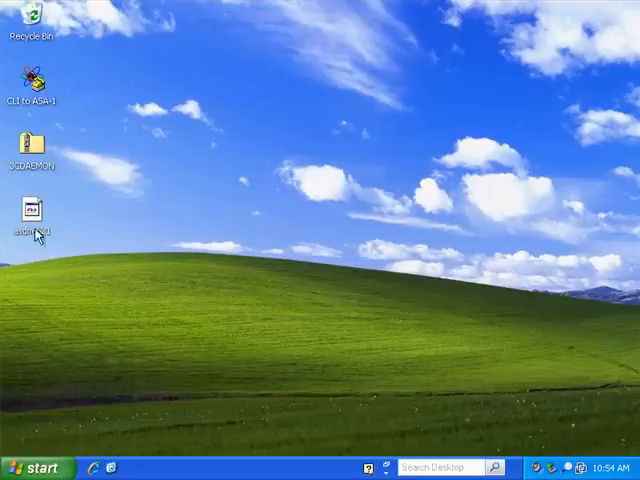
pyautogui.moveTo(36, 218)
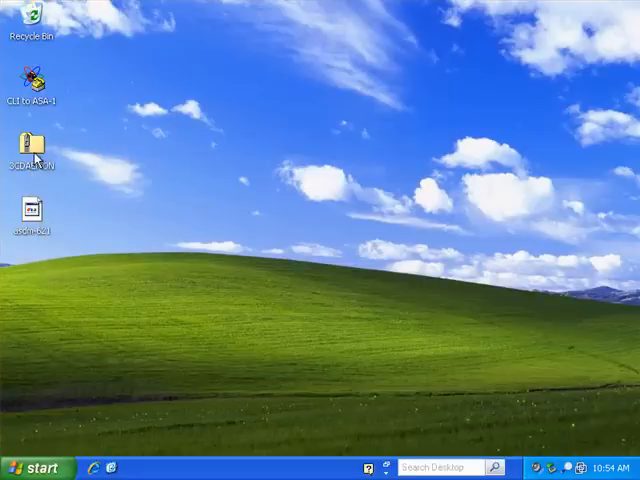
# - Launch SETUP.exe from inside the 3CDAEMON.zip archive to start the installer
pyautogui.doubleClick(36, 150)
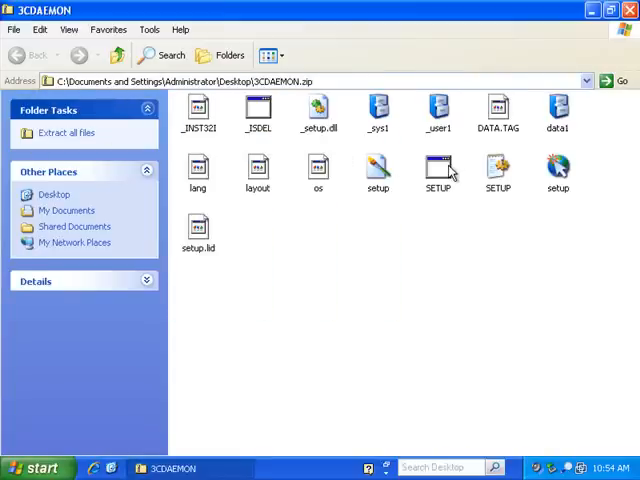
pyautogui.click(438, 170)
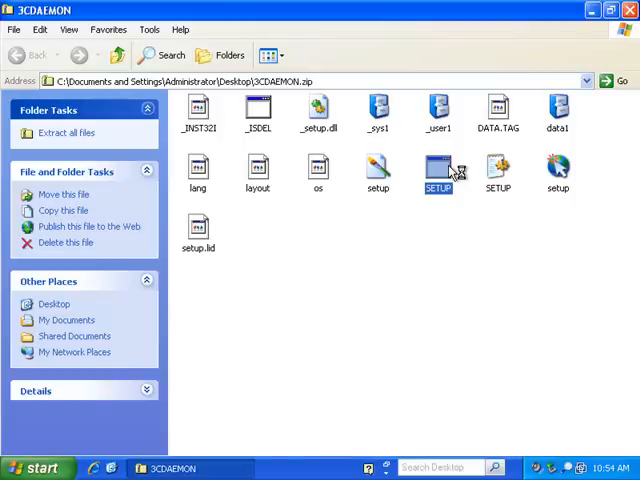
pyautogui.doubleClick(438, 168)
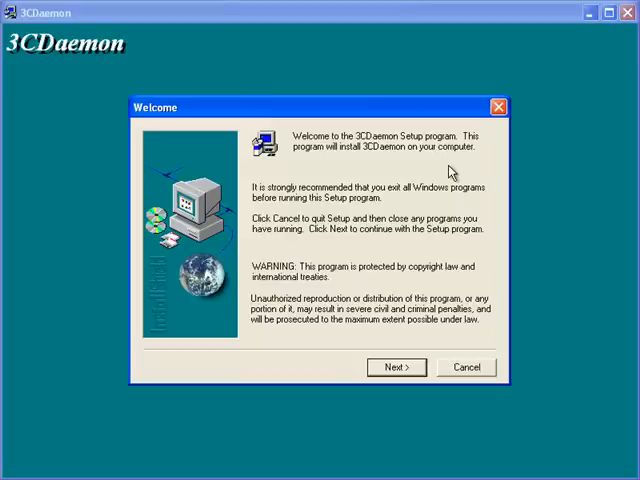
# - Accept the license and default 3CDaemon program folder, then finish the installation
pyautogui.click(396, 368)
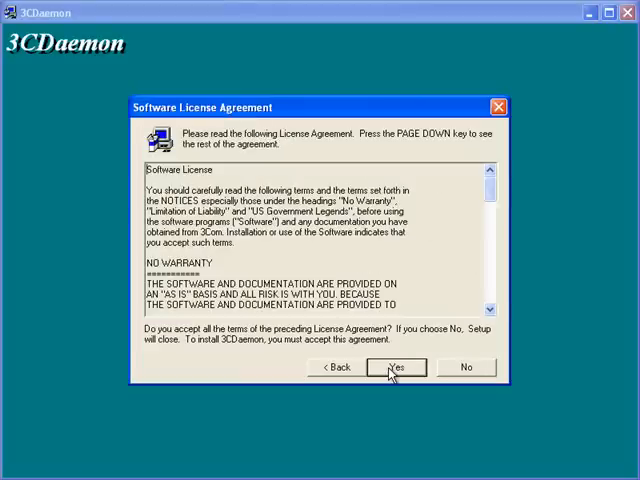
pyautogui.click(396, 368)
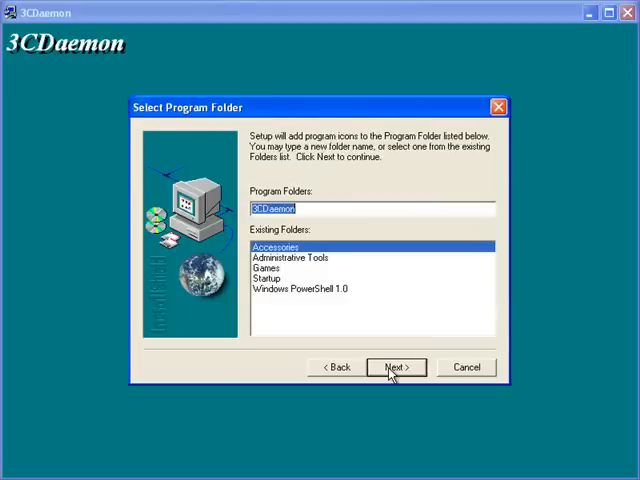
pyautogui.click(396, 368)
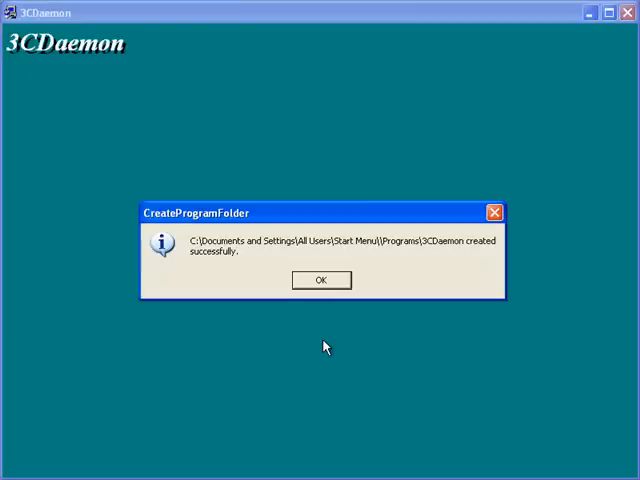
pyautogui.click(320, 280)
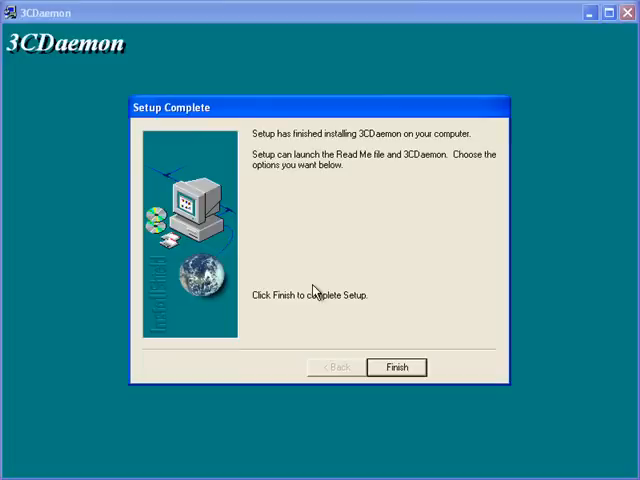
pyautogui.click(396, 368)
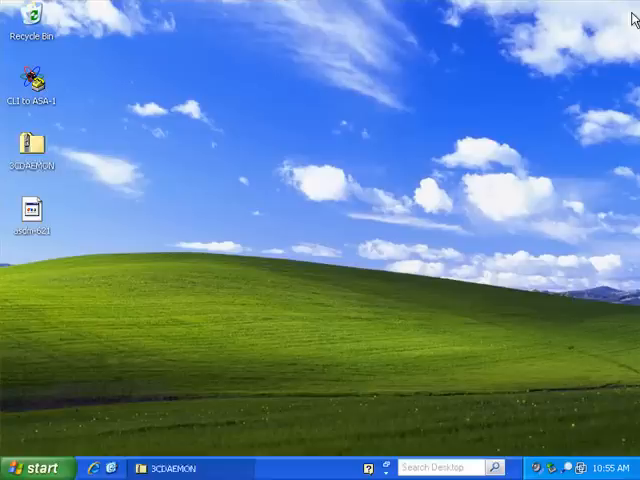
# - Send a shortcut of the 3CDaemon entry from All Programs to the desktop
pyautogui.click(32, 148)
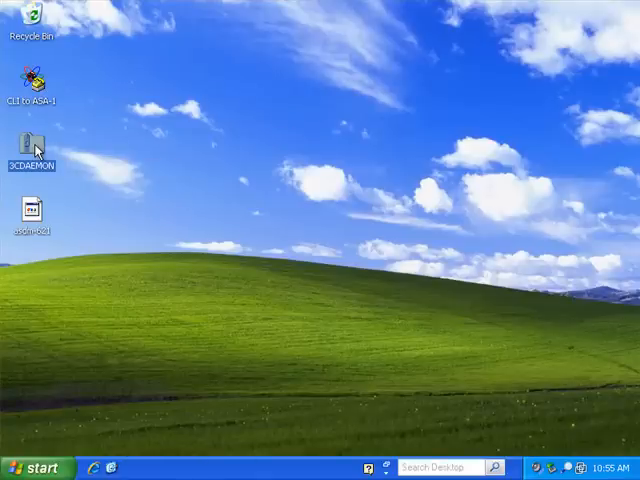
pyautogui.rightClick(32, 140)
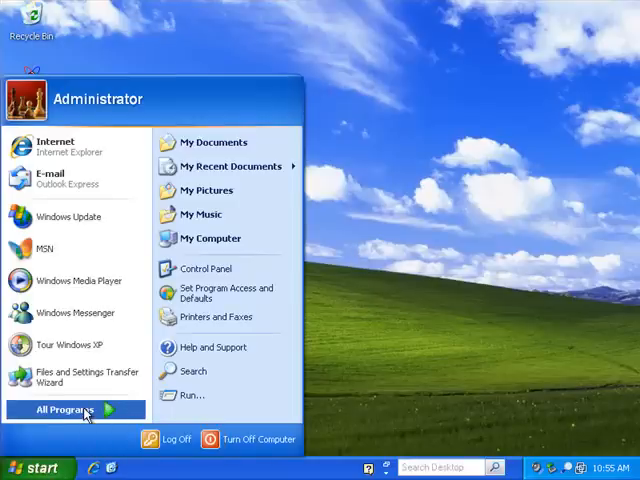
pyautogui.click(66, 410)
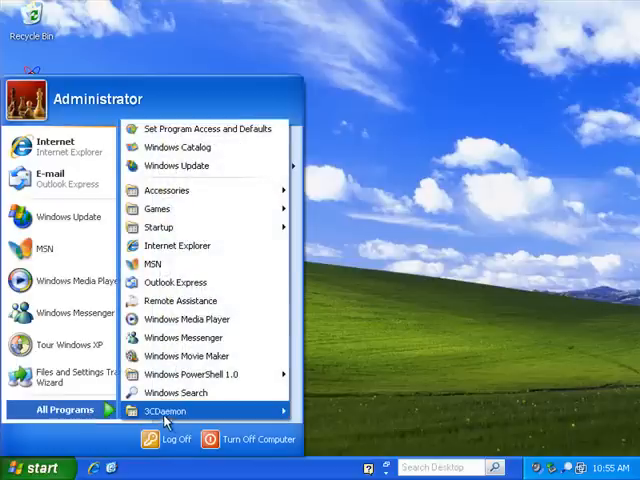
pyautogui.rightClick(164, 410)
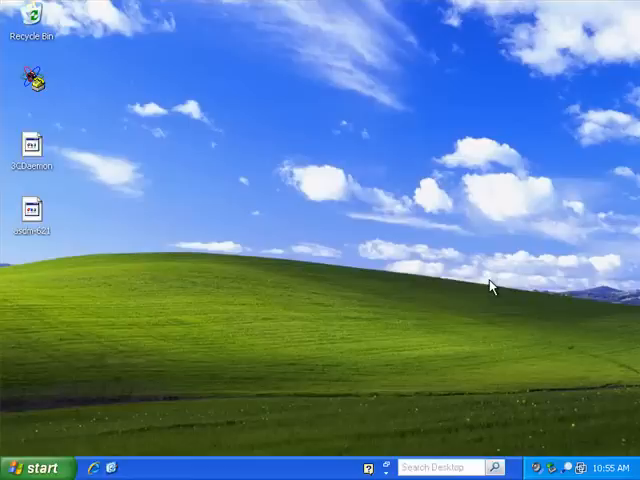
pyautogui.rightClick(36, 468)
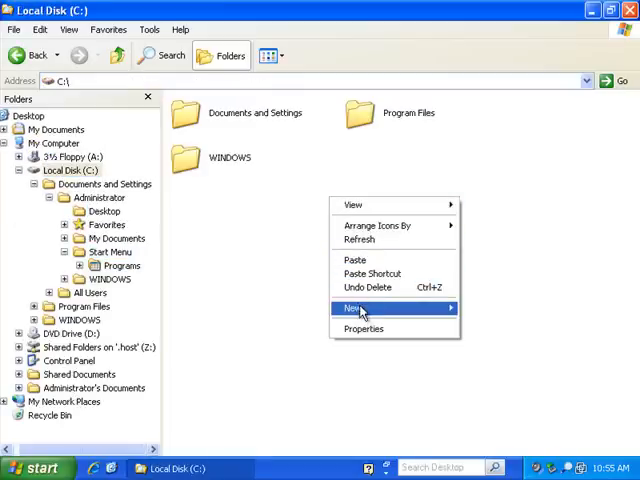
# - Create a new folder at the root of Local Disk C: and check the 3CDaemon shortcut options
pyautogui.click(352, 308)
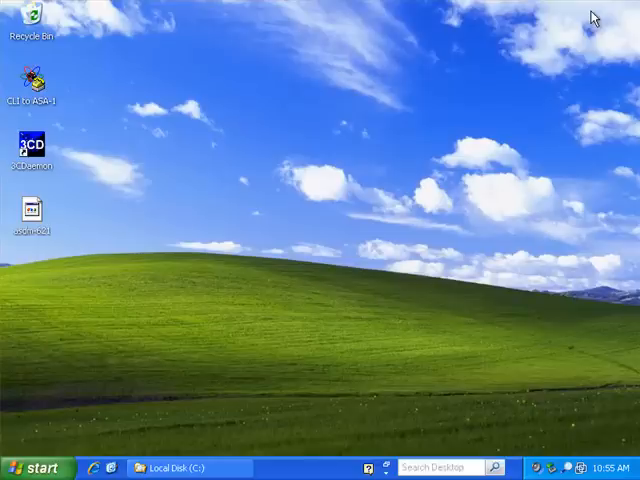
pyautogui.rightClick(30, 144)
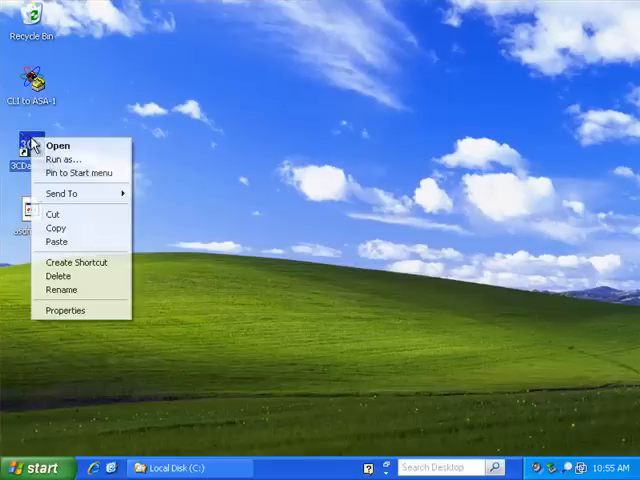
pyautogui.click(208, 160)
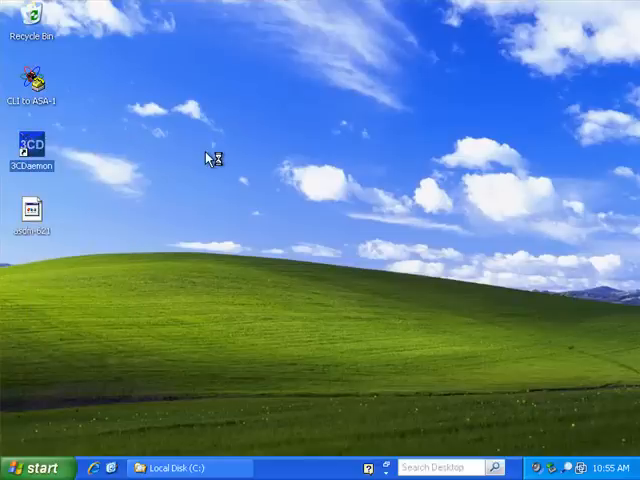
# - Launch 3CDaemon and choose C:\TFTP_ROOT as the TFTP upload/download directory
pyautogui.doubleClick(32, 150)
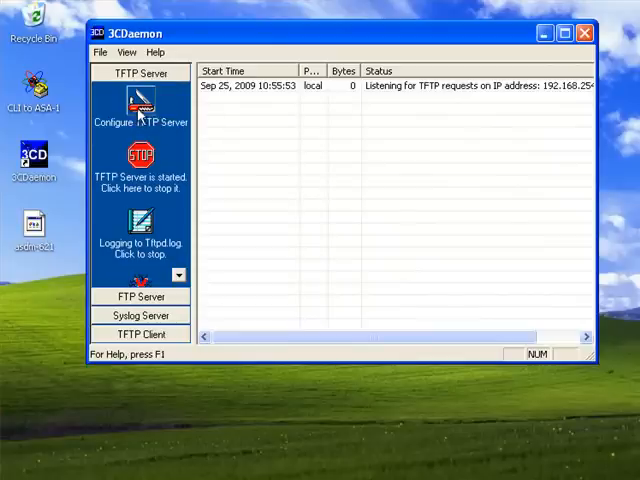
pyautogui.click(140, 104)
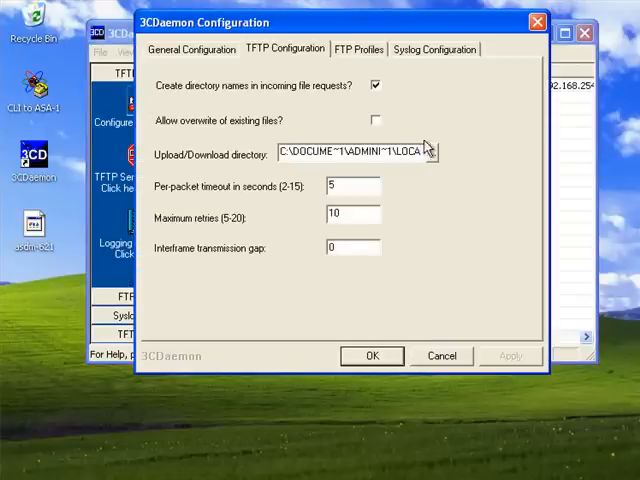
pyautogui.click(426, 152)
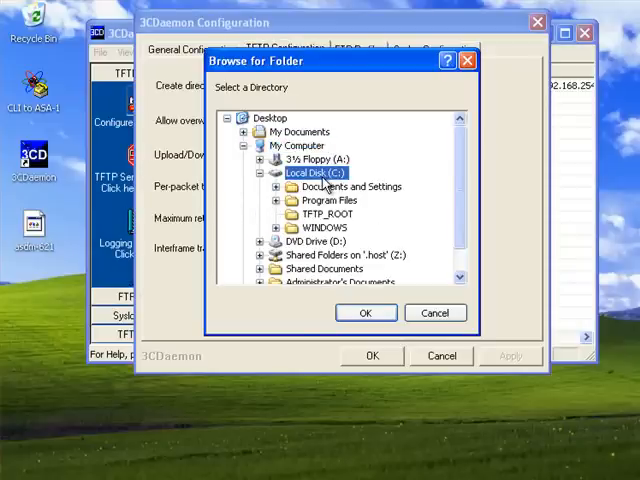
pyautogui.click(328, 212)
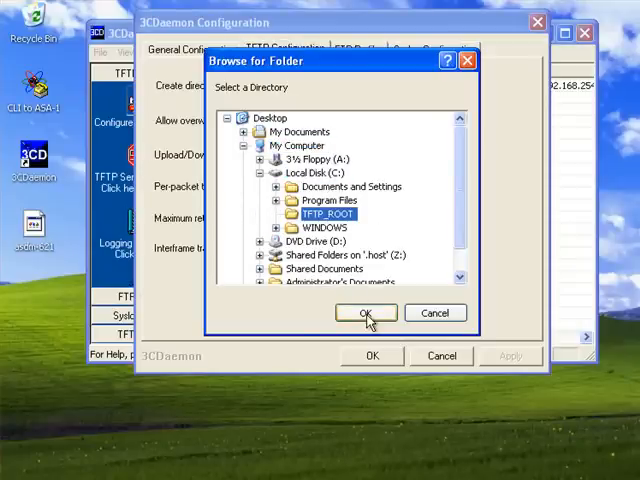
pyautogui.click(366, 312)
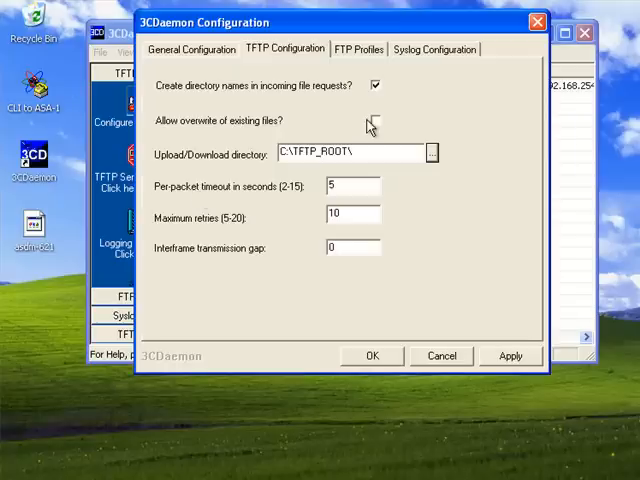
# - Allow overwriting existing files, save the TFTP settings, then stop the TFTP server
pyautogui.click(376, 120)
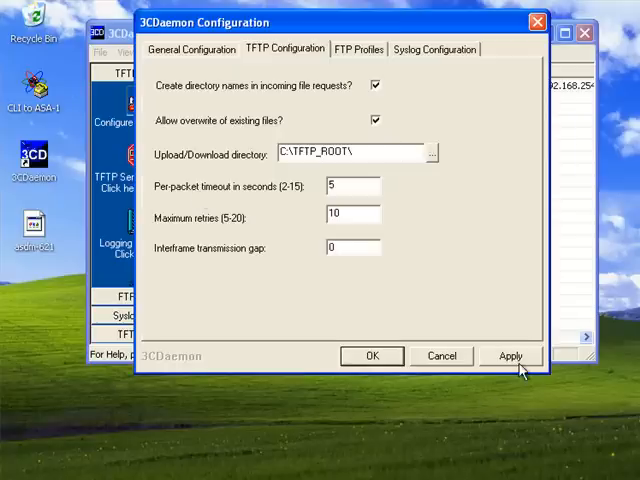
pyautogui.click(510, 356)
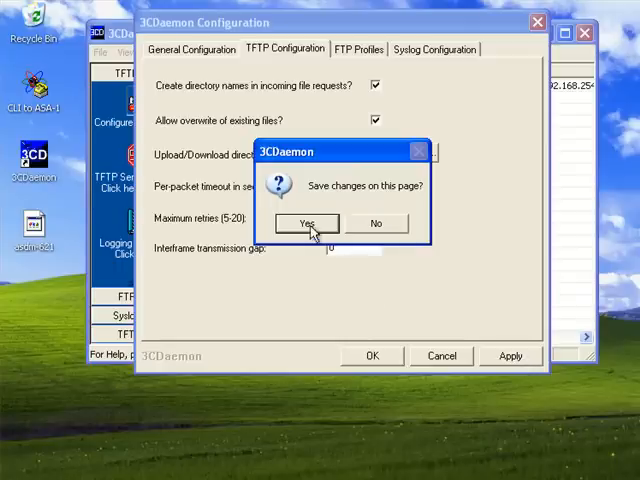
pyautogui.click(306, 224)
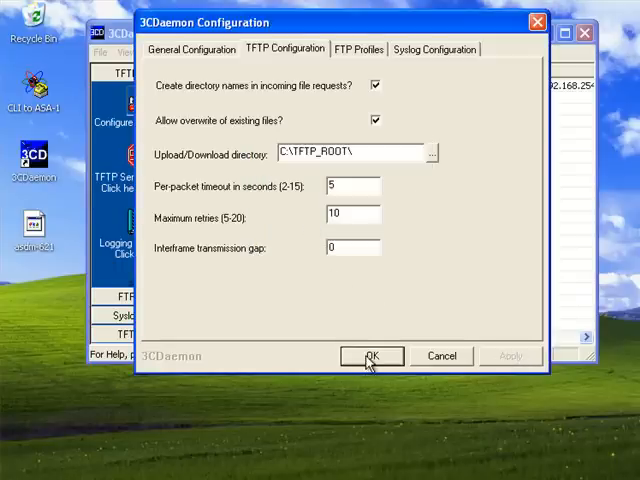
pyautogui.click(372, 356)
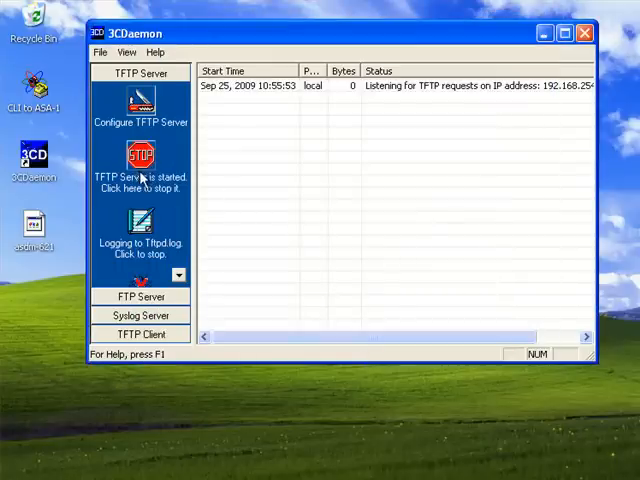
pyautogui.click(140, 160)
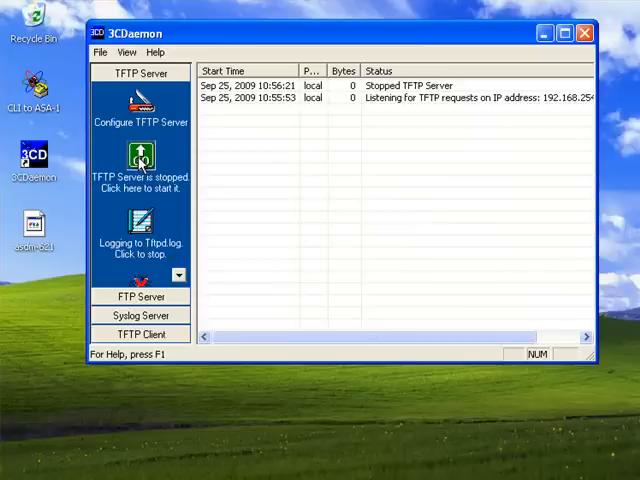
# - Paste the copied ASDM file into C:\TFTP_ROOT
pyautogui.click(140, 160)
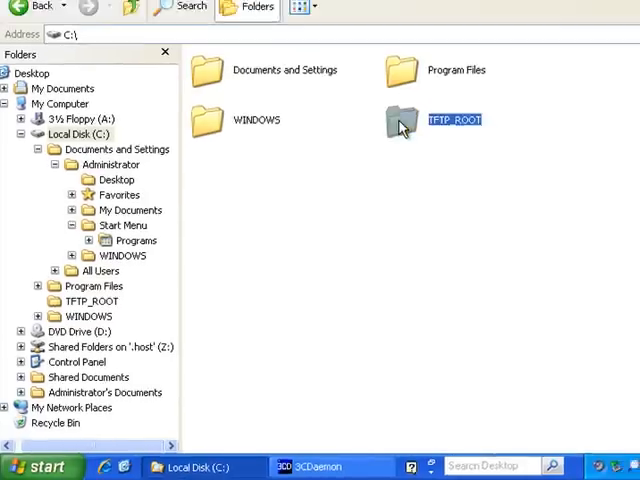
pyautogui.doubleClick(456, 120)
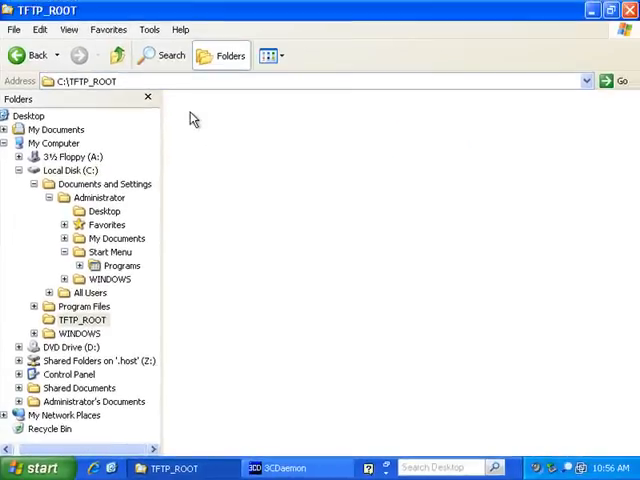
pyautogui.rightClick(192, 118)
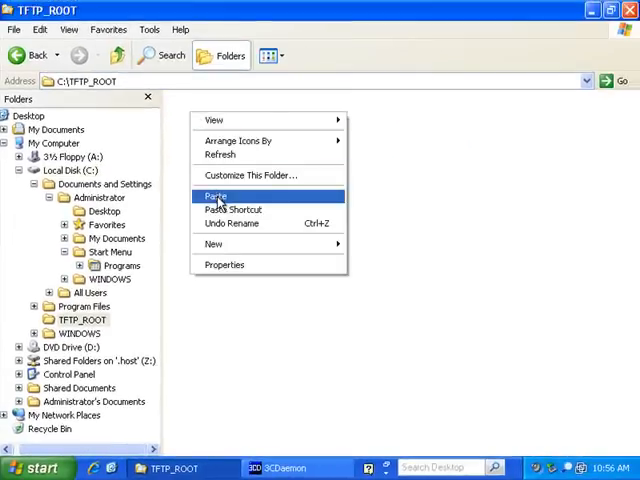
pyautogui.click(216, 196)
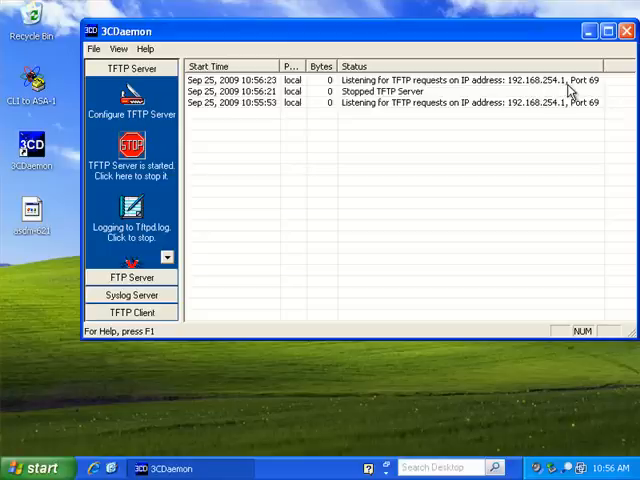
pyautogui.moveTo(570, 92)
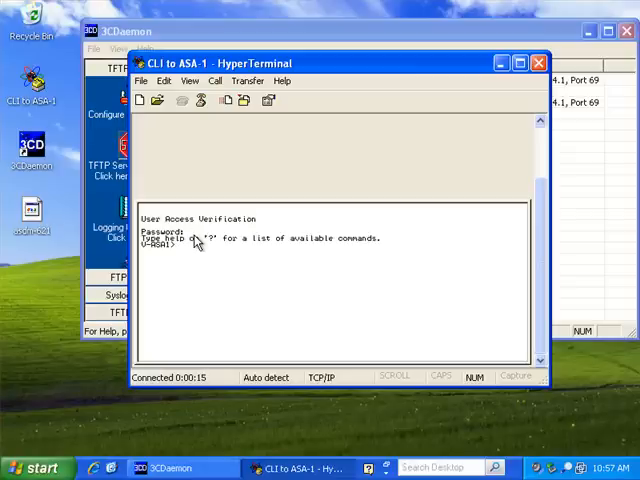
pyautogui.moveTo(252, 162)
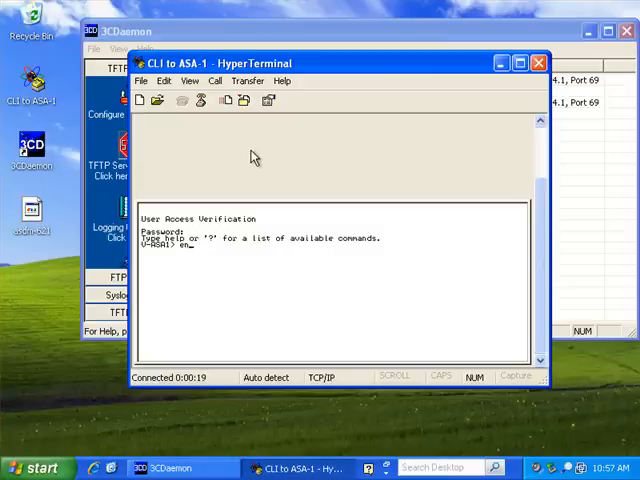
# - Enter privileged mode with enable, run copy tftp flash and begin the remote host 19..
pyautogui.write('enable')
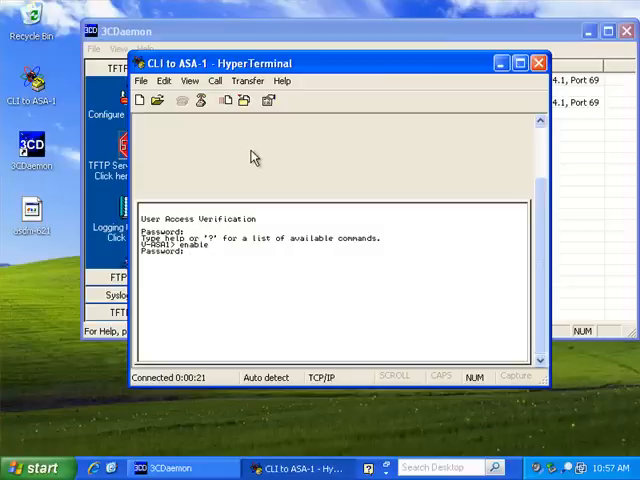
pyautogui.press('Return')
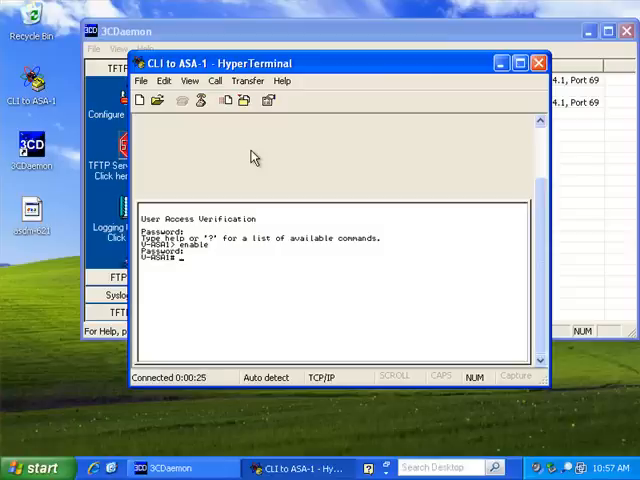
pyautogui.write('copy')
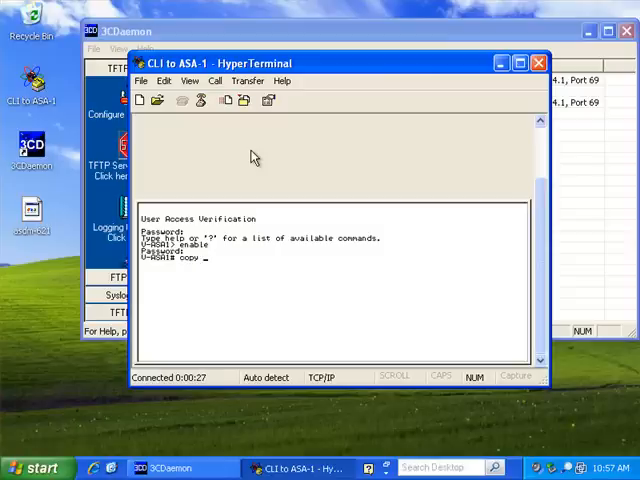
pyautogui.write('tftp')
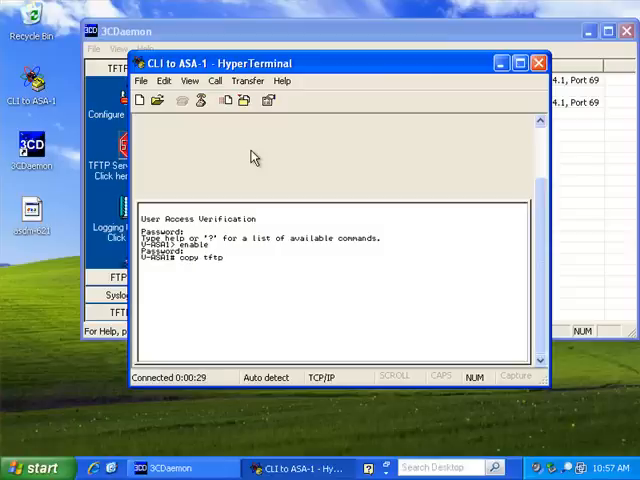
pyautogui.write('flash')
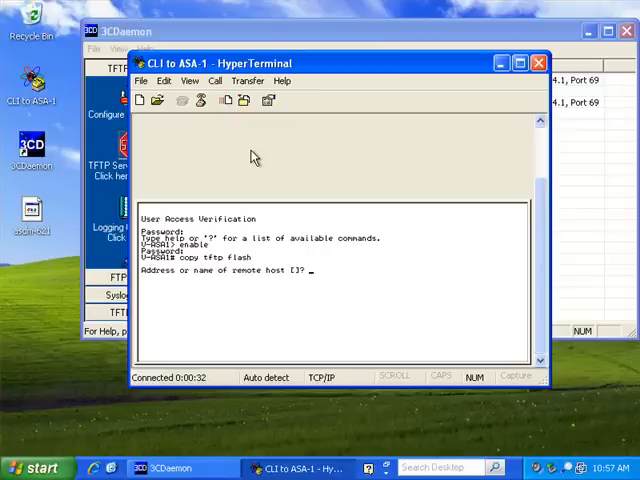
pyautogui.write('19')
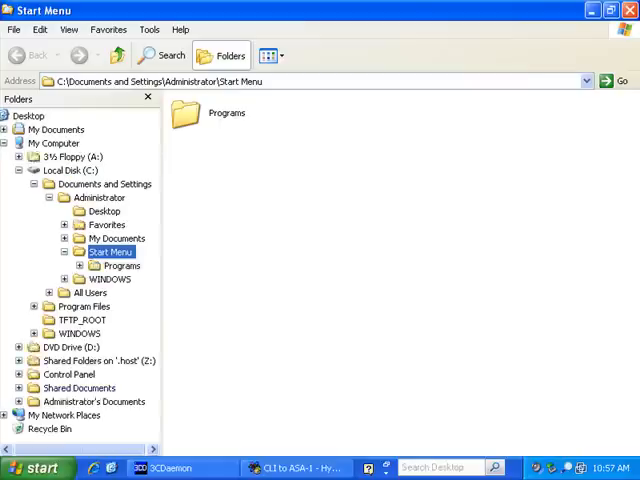
# - Make the ASDM image file name in TFTP_ROOT editable and copy its exact name
pyautogui.click(72, 170)
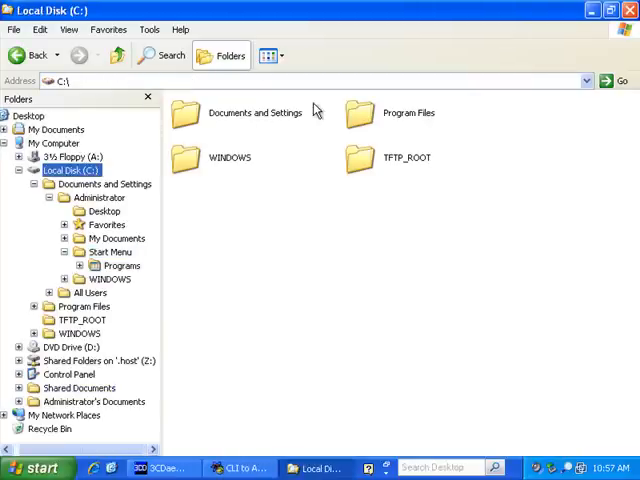
pyautogui.rightClick(190, 116)
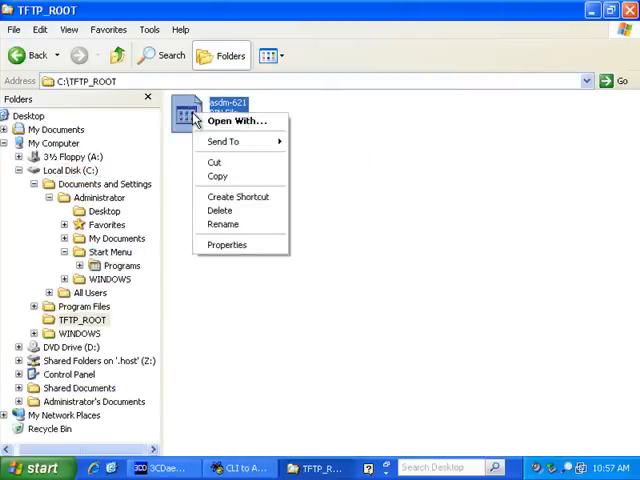
pyautogui.click(222, 224)
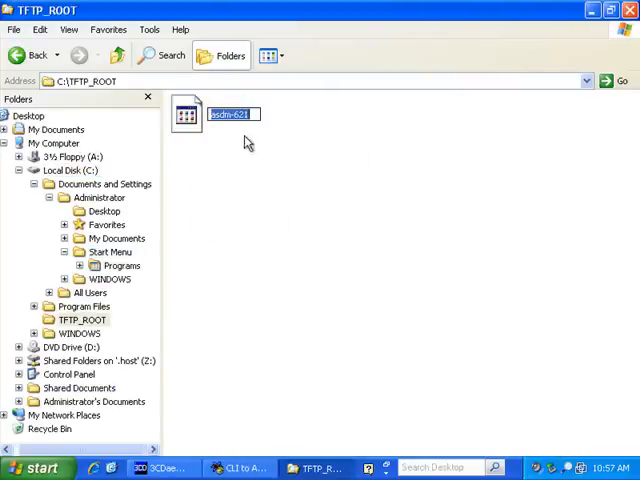
pyautogui.rightClick(230, 114)
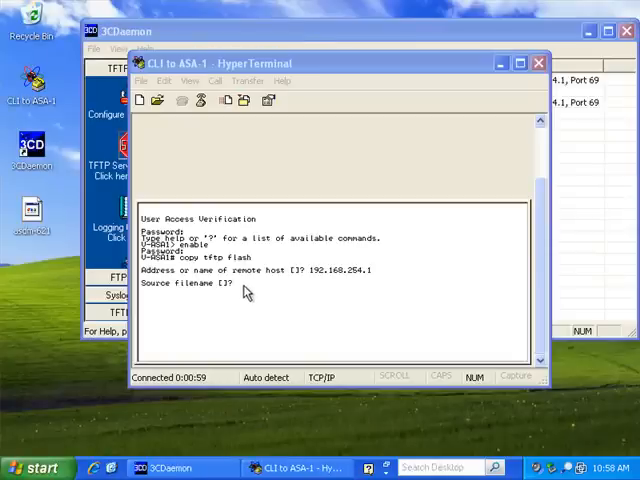
# - Give asdm-621.bin as the source filename and start the TFTP download into flash
pyautogui.write('asdn-621')
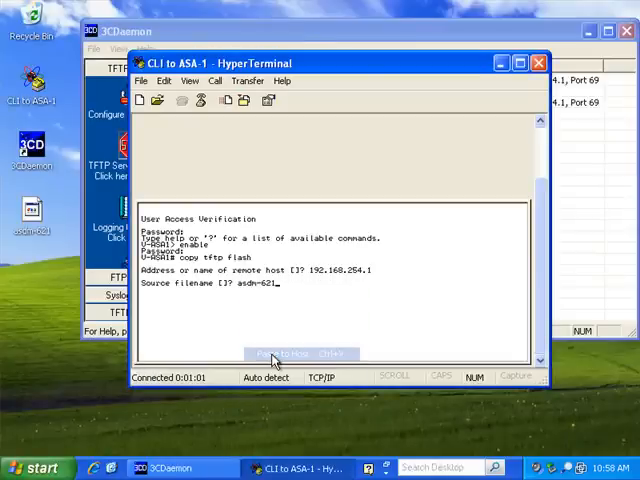
pyautogui.write('b')
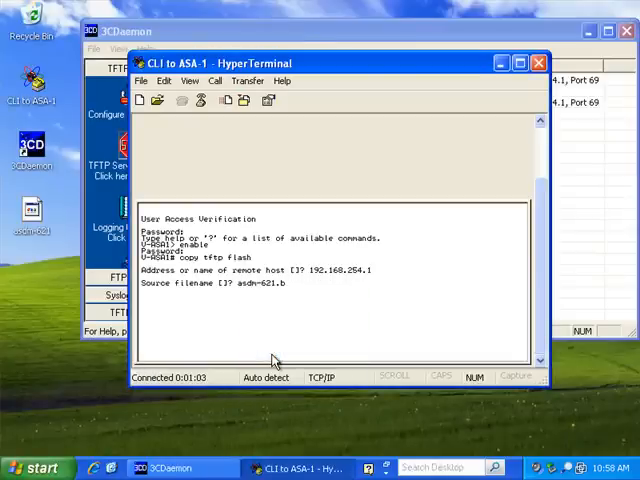
pyautogui.write('in')
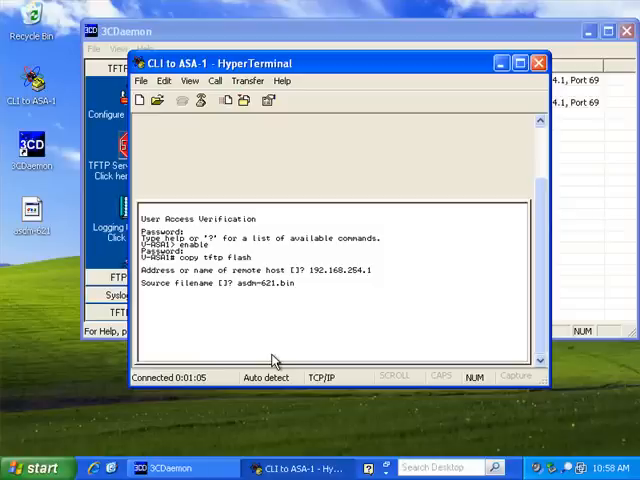
pyautogui.press('Enter')
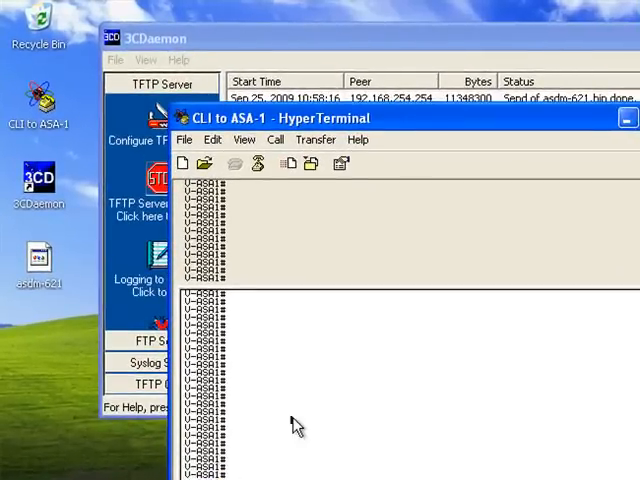
# - In conf t, set asdm image disk0:/asdm-621.bin as the ASDM image
pyautogui.write('con')
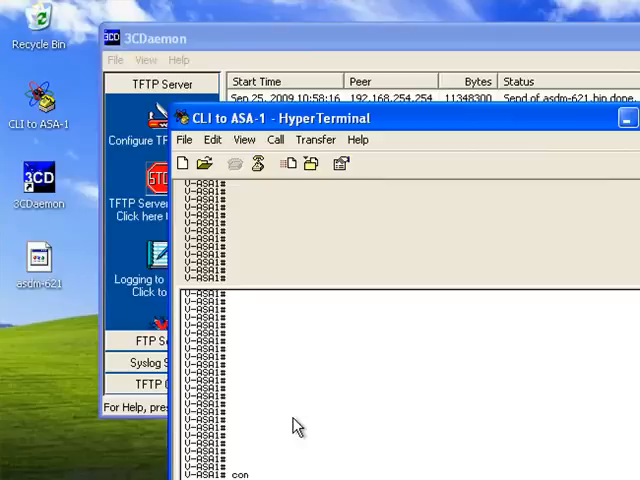
pyautogui.write('conf t')
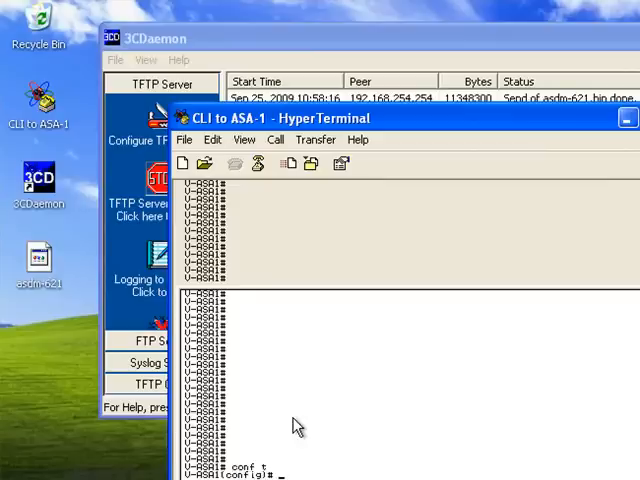
pyautogui.write('asd')
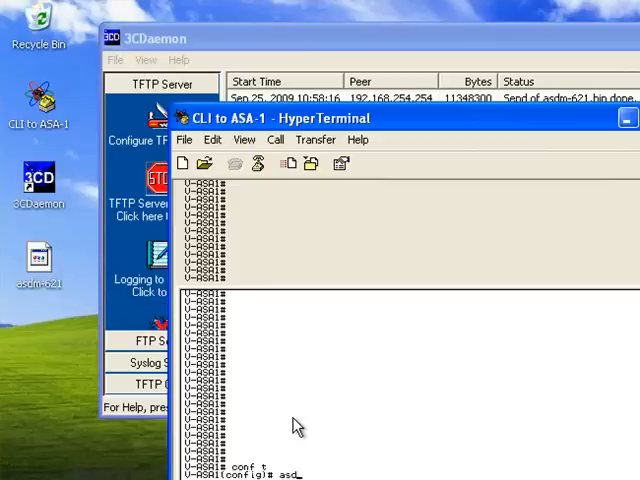
pyautogui.write('m')
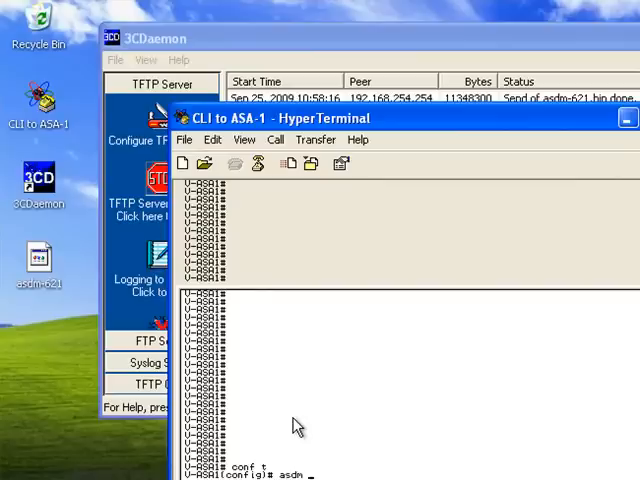
pyautogui.write('image')
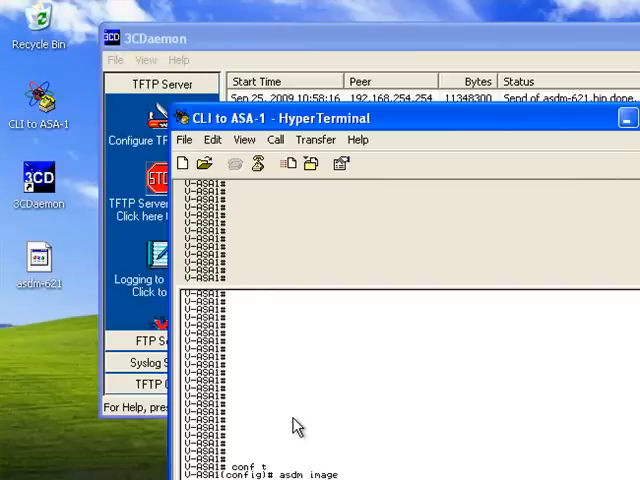
pyautogui.write('disk0:')
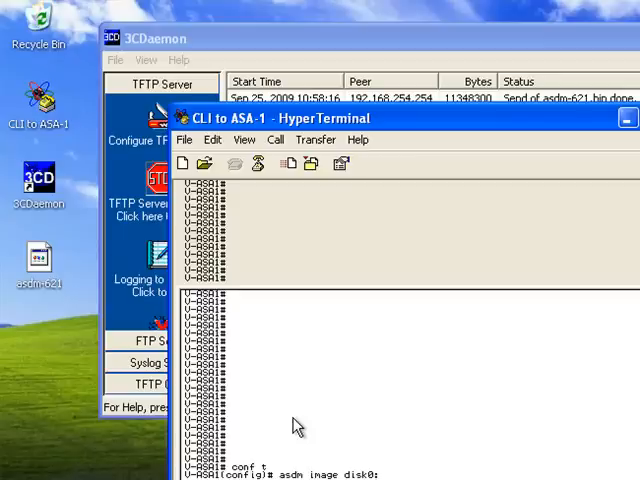
pyautogui.write('a')
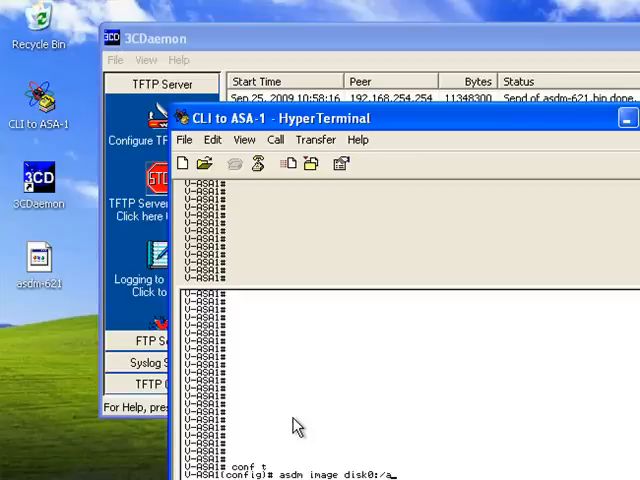
pyautogui.write('sdm')
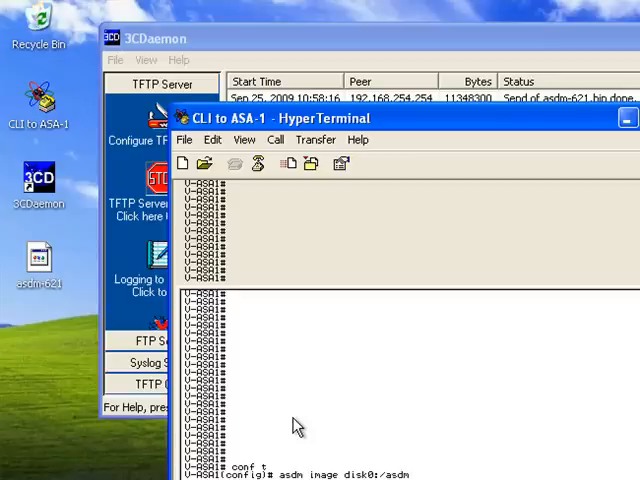
pyautogui.write('-621.b')
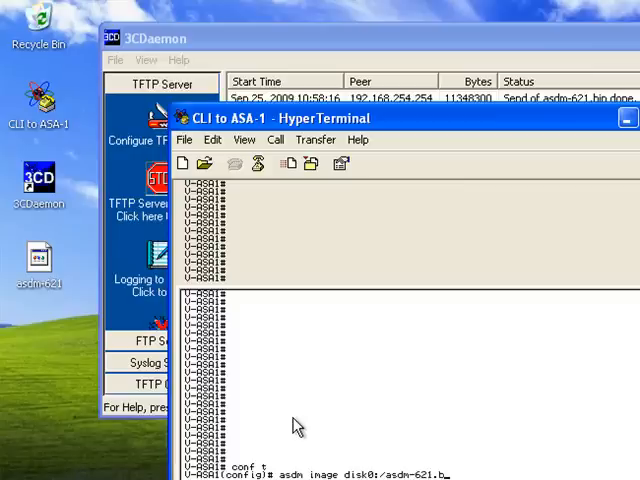
pyautogui.write('in')
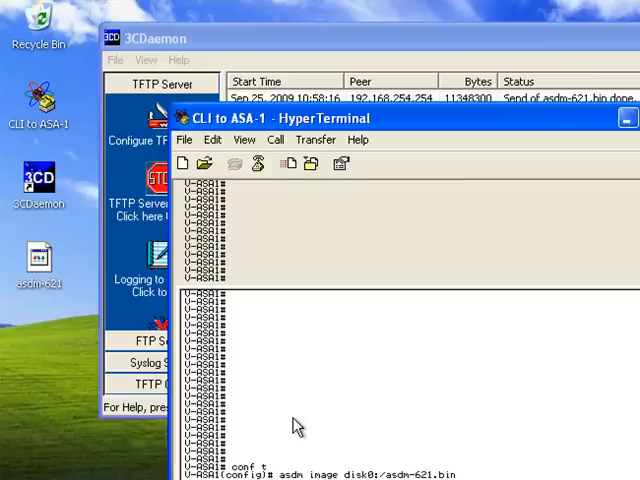
pyautogui.press('Return')
pyautogui.write('htt')
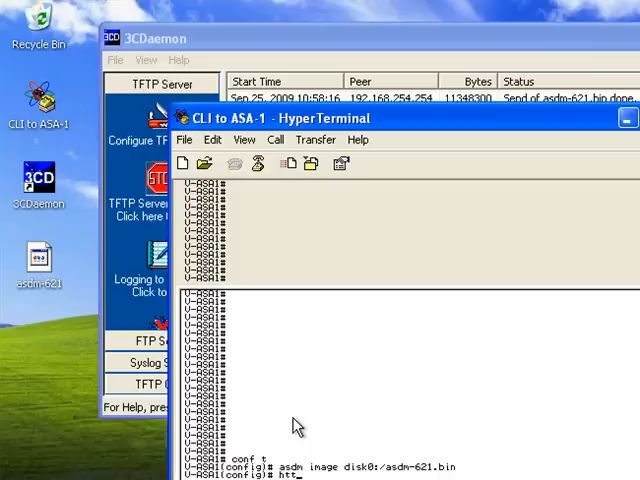
# - Enable the HTTP server and begin the http access line
pyautogui.write('p')
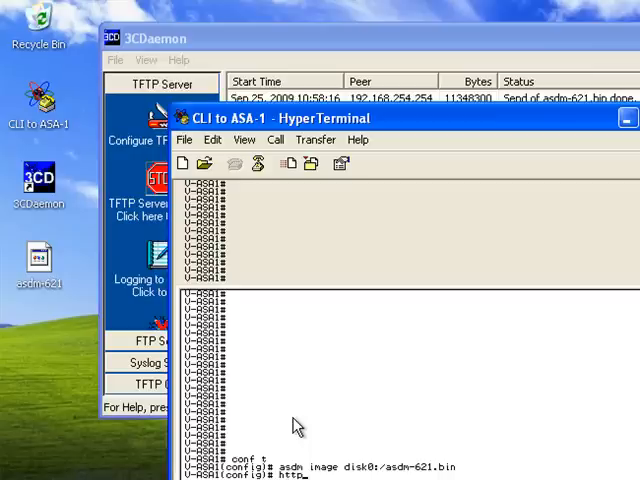
pyautogui.write('server enable')
pyautogui.write('http 0 0 ins')
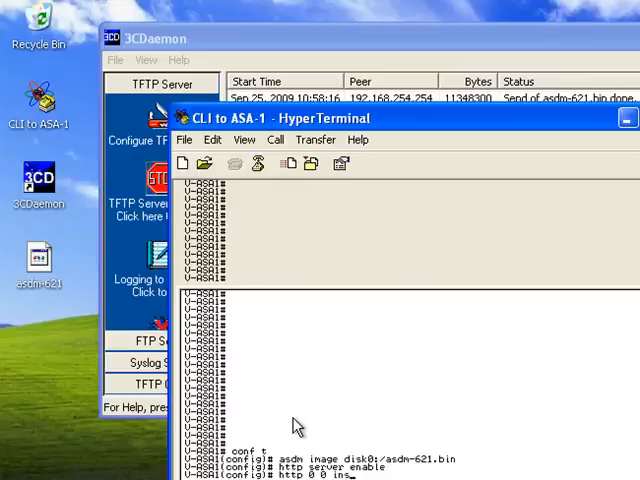
pyautogui.write('ide')
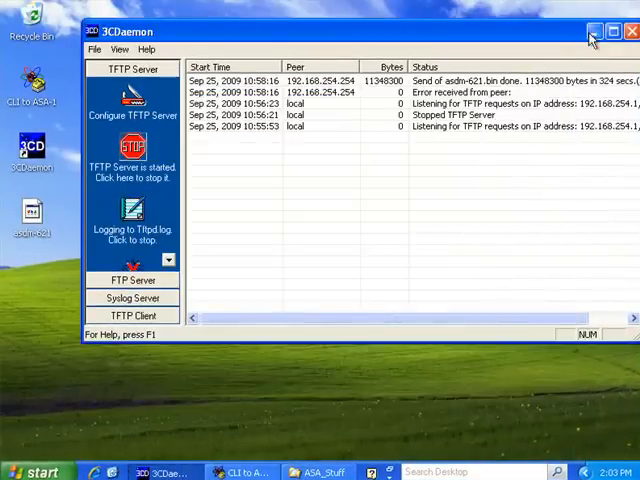
# - Launch the JRE 6 installer from the desktop and accept its license with Typical setup
pyautogui.click(596, 32)
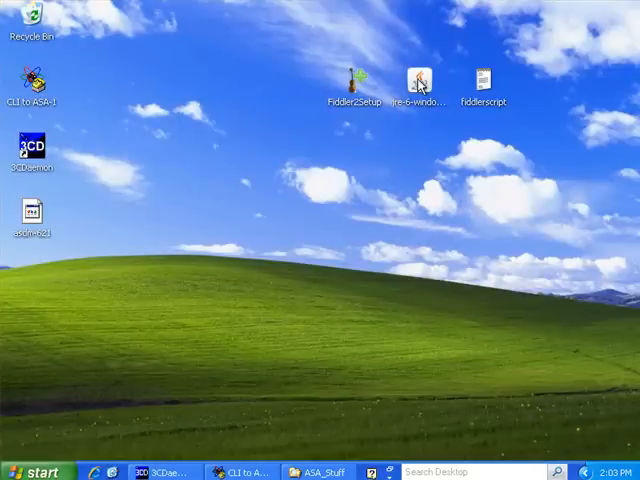
pyautogui.click(420, 78)
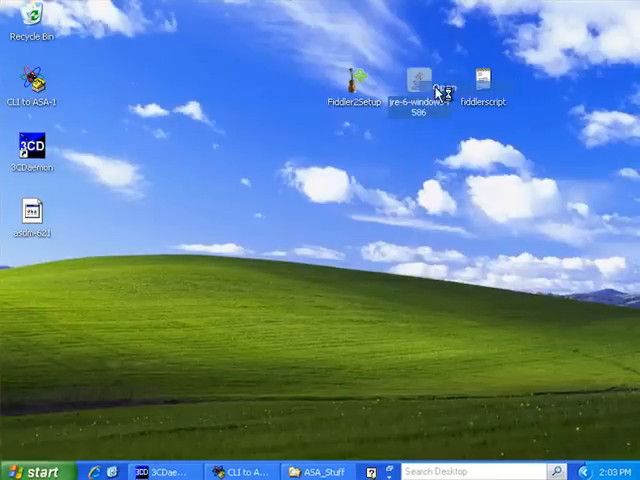
pyautogui.doubleClick(420, 76)
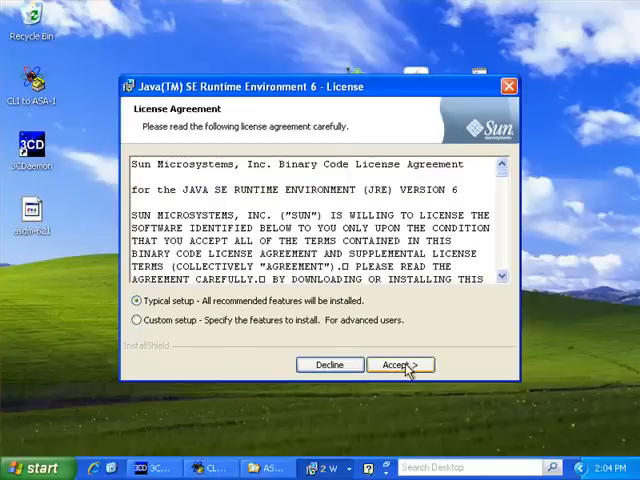
pyautogui.click(400, 364)
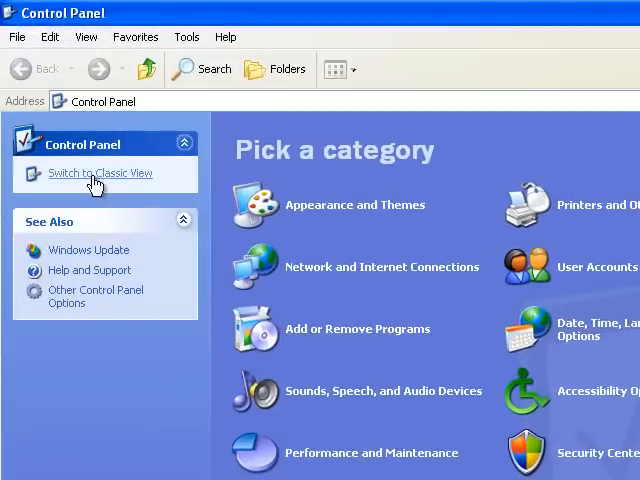
# - Switch Control Panel to Classic View and open the Java Control Panel
pyautogui.click(100, 172)
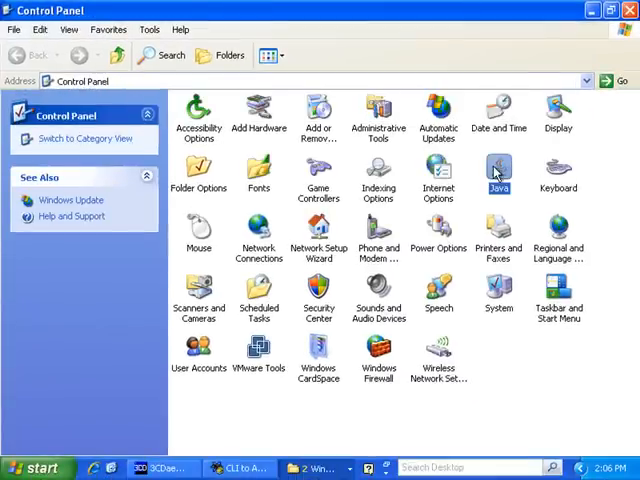
pyautogui.doubleClick(498, 170)
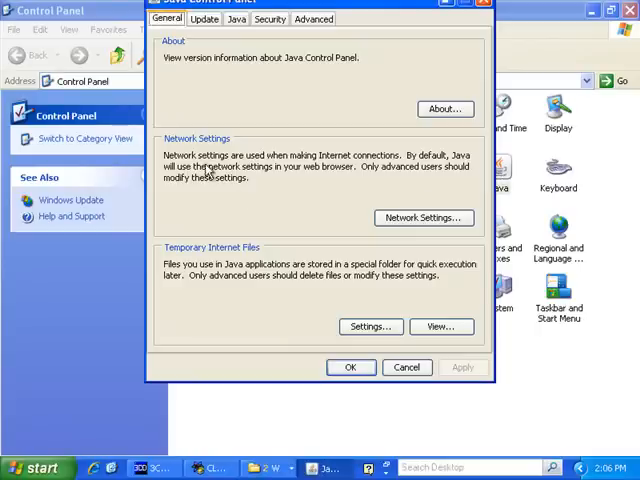
pyautogui.moveTo(424, 218)
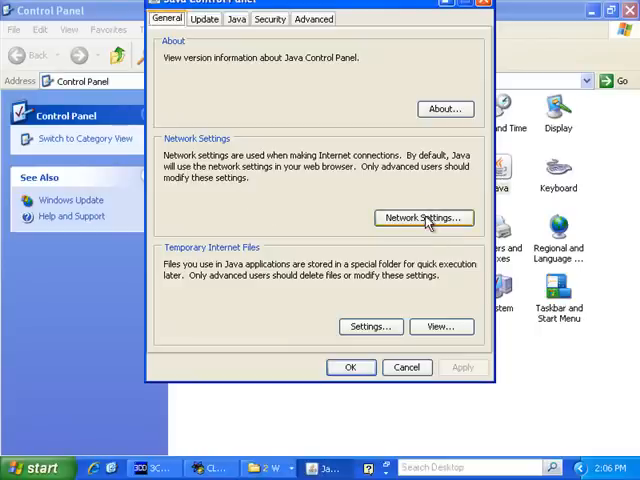
# - Route Java through a manual proxy at localhost port 8888, same proxy for all protocols
pyautogui.click(424, 218)
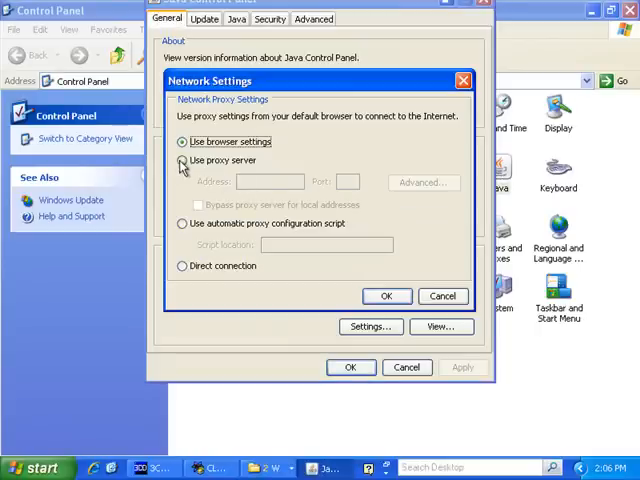
pyautogui.click(184, 160)
pyautogui.write('localhost')
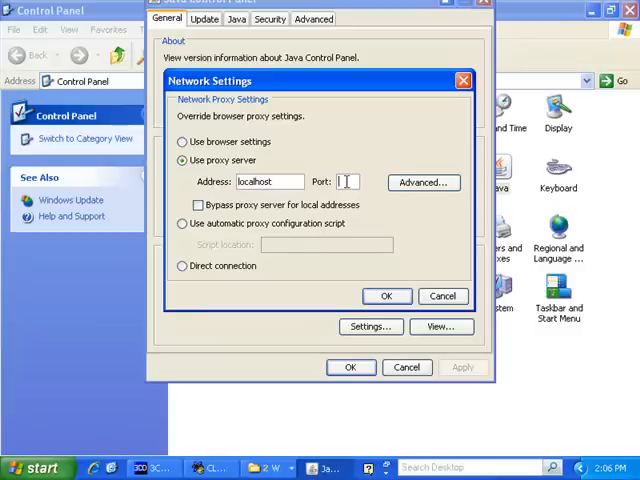
pyautogui.write('3888')
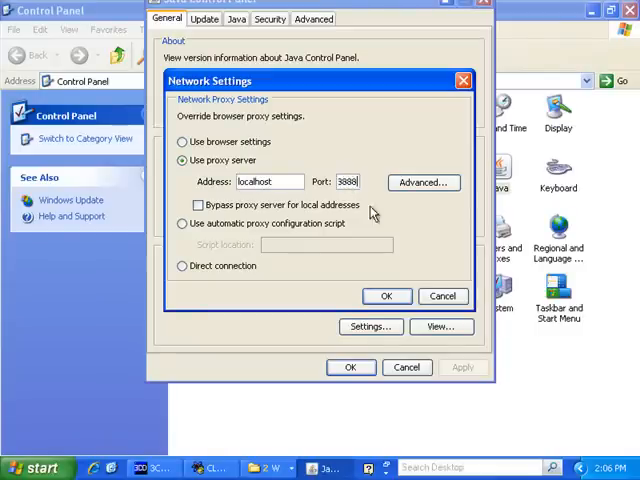
pyautogui.click(422, 182)
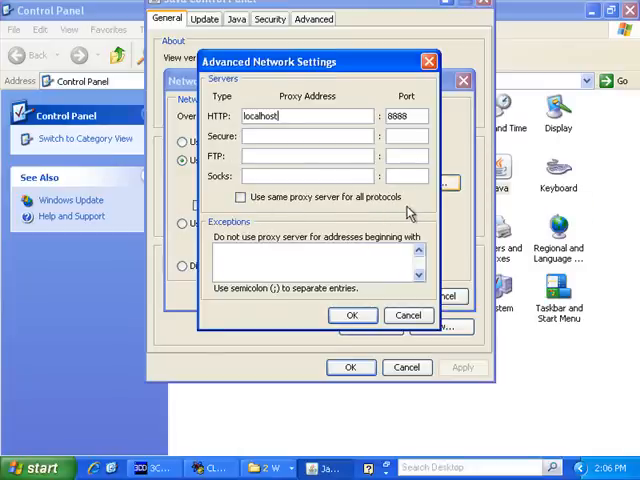
pyautogui.click(240, 196)
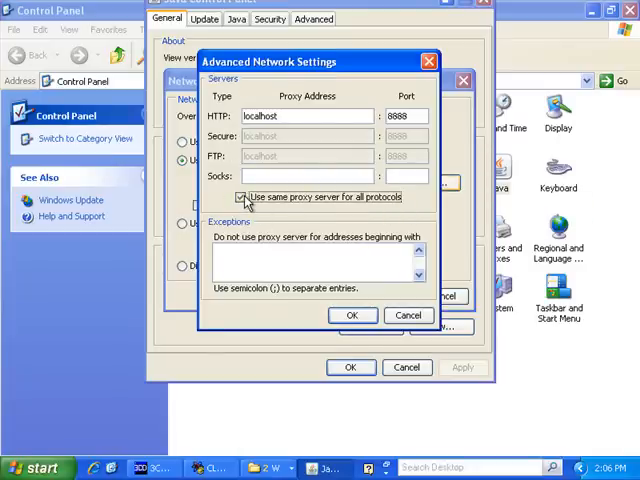
pyautogui.click(352, 316)
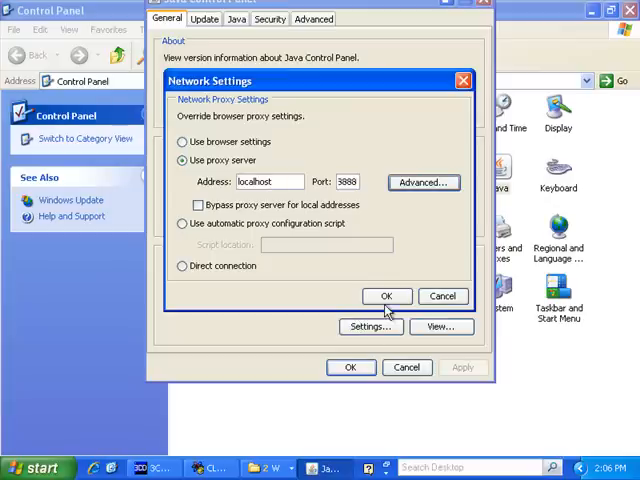
pyautogui.click(386, 296)
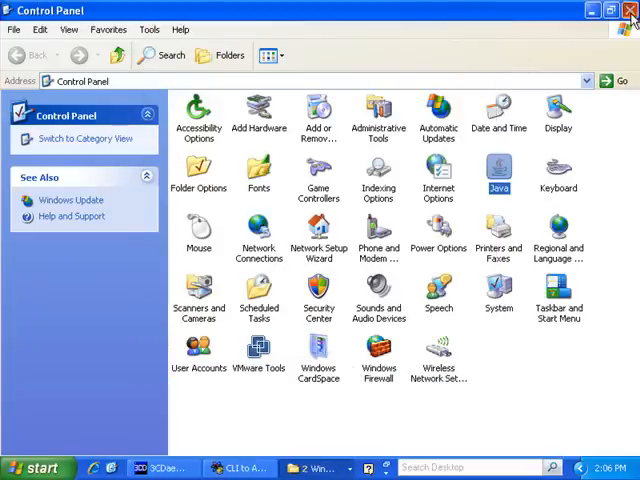
# - Close Control Panel and install Fiddler2, agreeing to its license
pyautogui.click(630, 10)
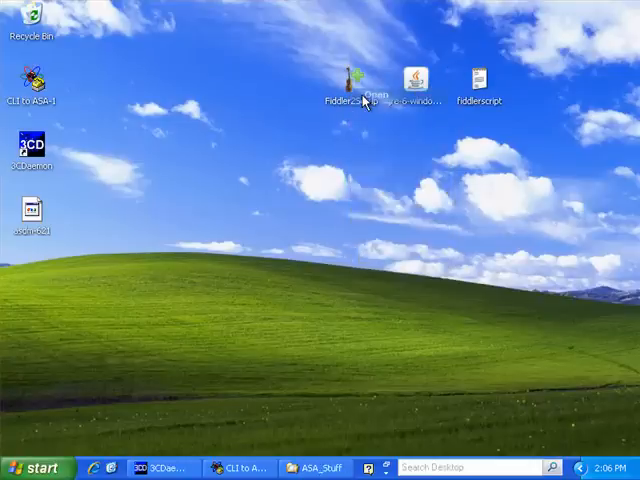
pyautogui.doubleClick(352, 78)
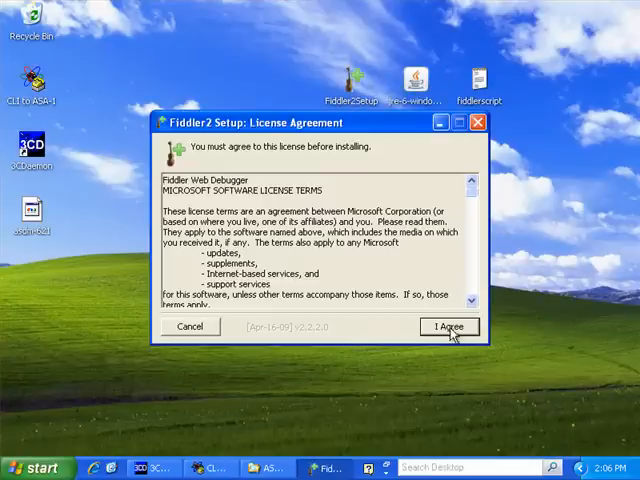
pyautogui.click(448, 328)
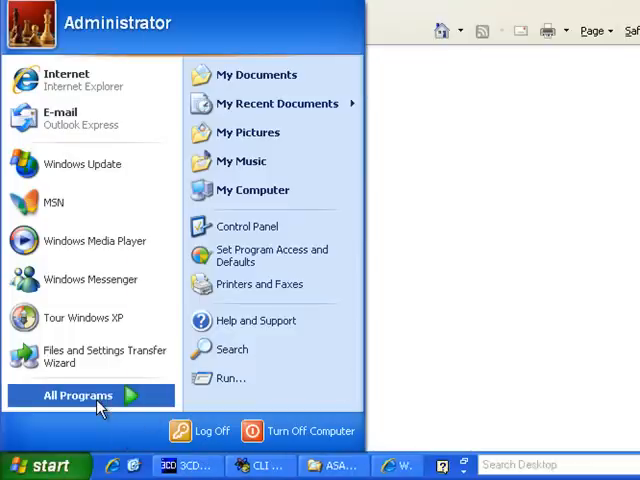
# - Create a Fiddler2 desktop shortcut and launch Fiddler from it
pyautogui.rightClick(190, 396)
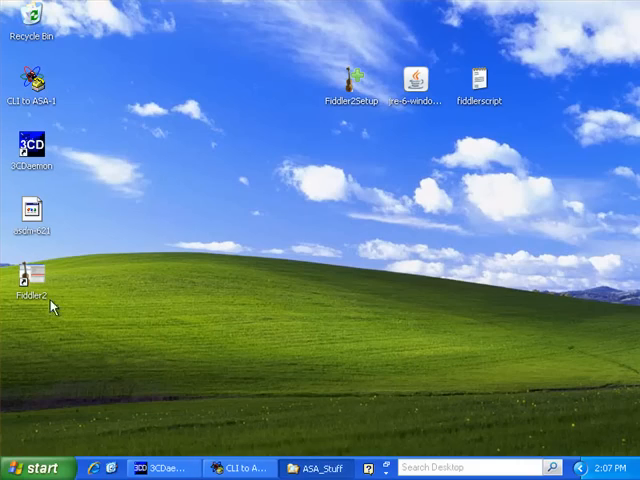
pyautogui.rightClick(28, 284)
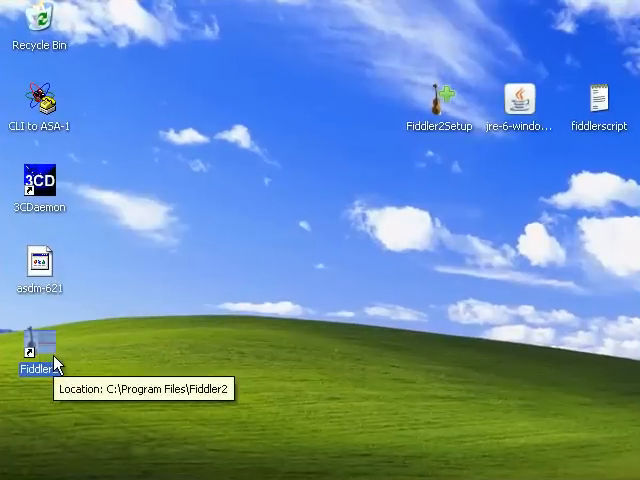
pyautogui.doubleClick(36, 360)
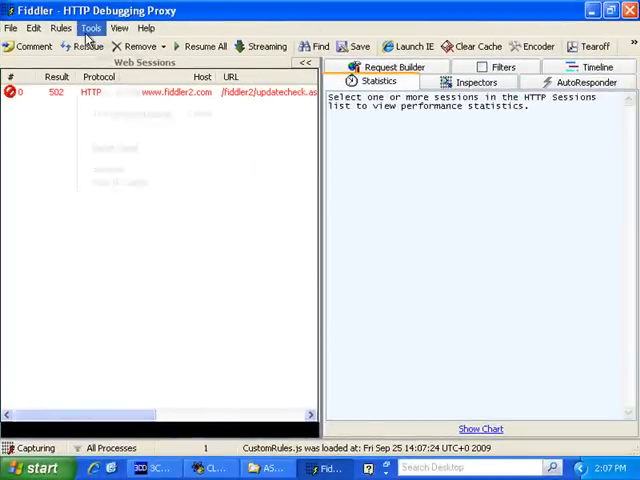
# - Enable 'Decrypt HTTPS traffic' and 'Ignore server certificate errors' in Fiddler's HTTPS options
pyautogui.click(90, 28)
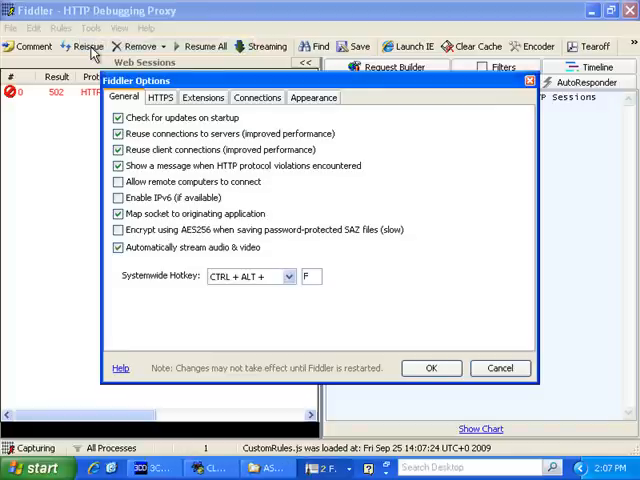
pyautogui.click(160, 96)
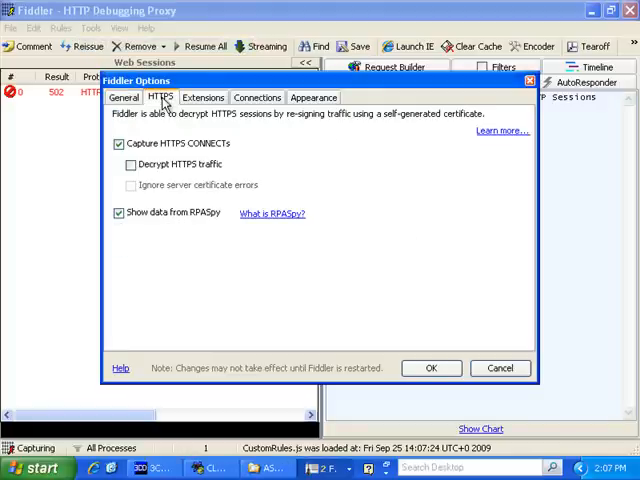
pyautogui.click(130, 164)
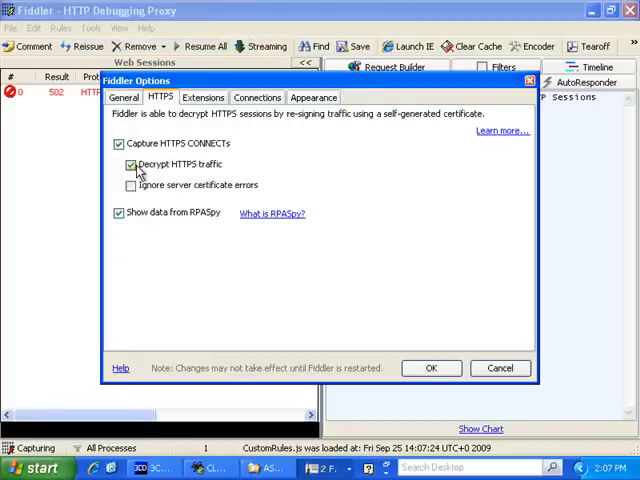
pyautogui.click(130, 184)
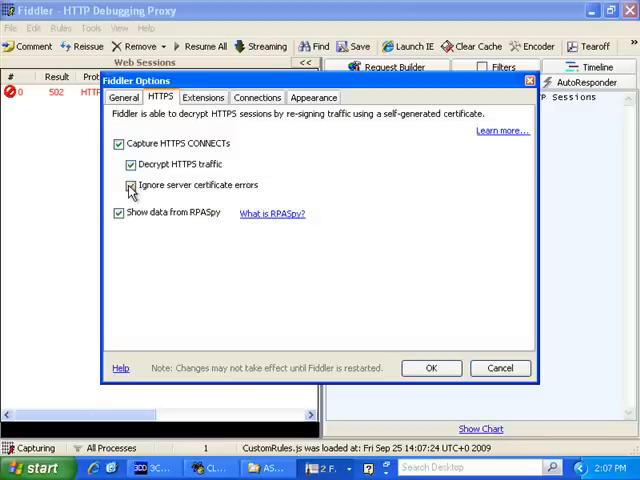
pyautogui.click(130, 184)
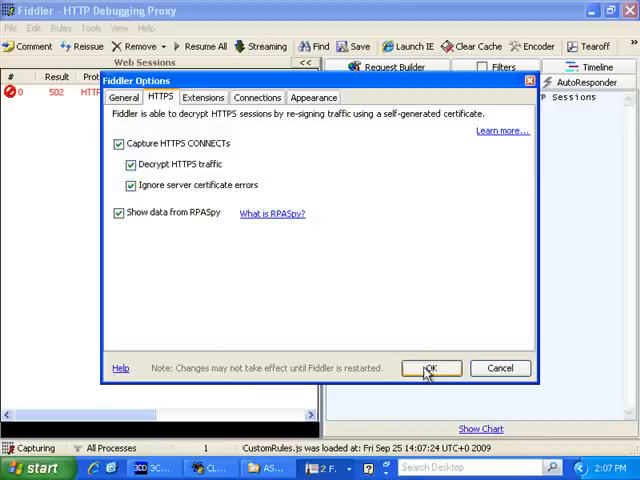
pyautogui.click(428, 368)
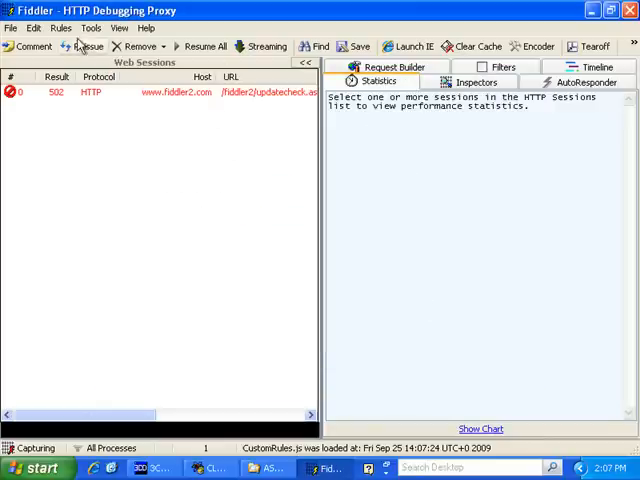
# - Open Fiddler's CustomRules script via Customize Rules and select all its text
pyautogui.click(68, 32)
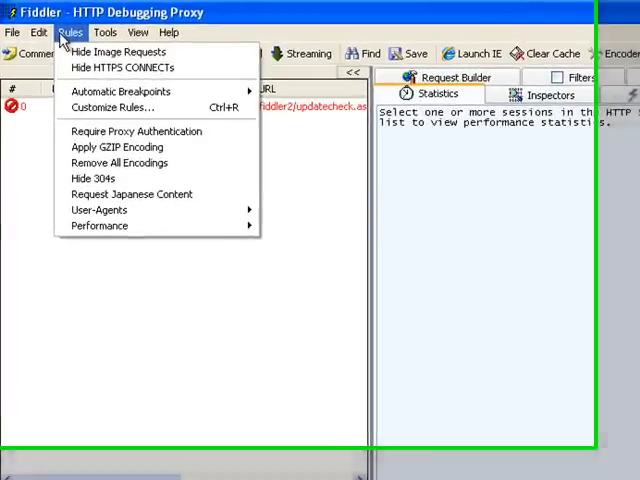
pyautogui.moveTo(118, 116)
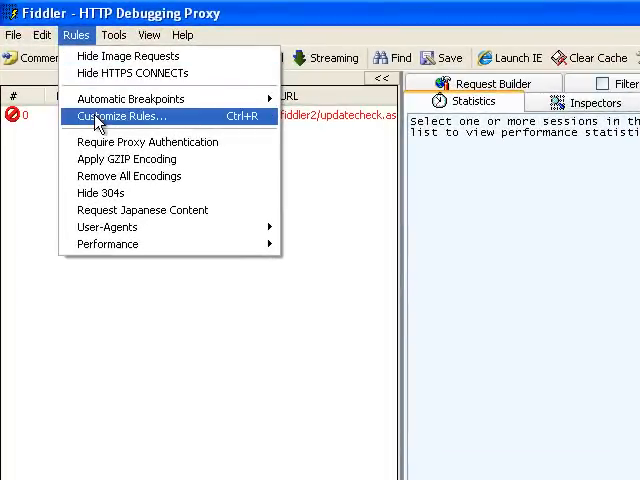
pyautogui.click(122, 116)
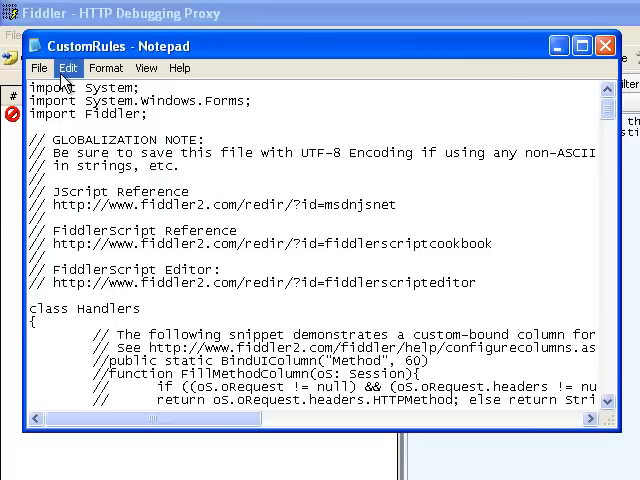
pyautogui.click(68, 68)
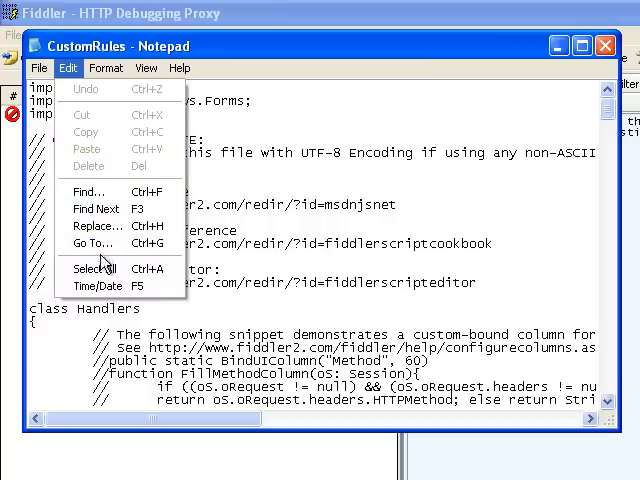
pyautogui.click(92, 268)
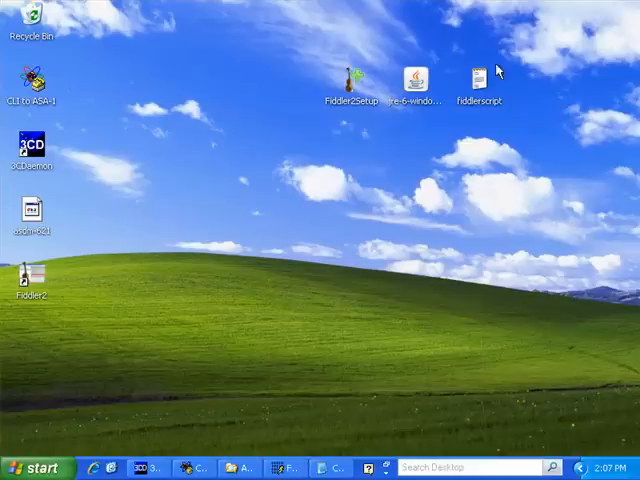
# - Copy the whole fiddlerscript file from the desktop and paste it into CustomRules
pyautogui.doubleClick(484, 78)
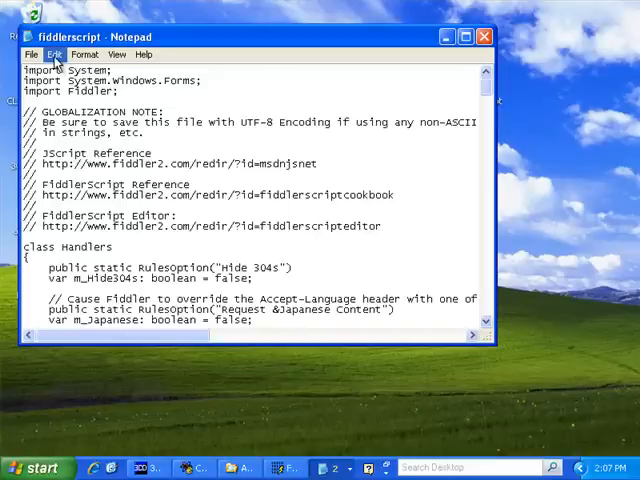
pyautogui.click(54, 54)
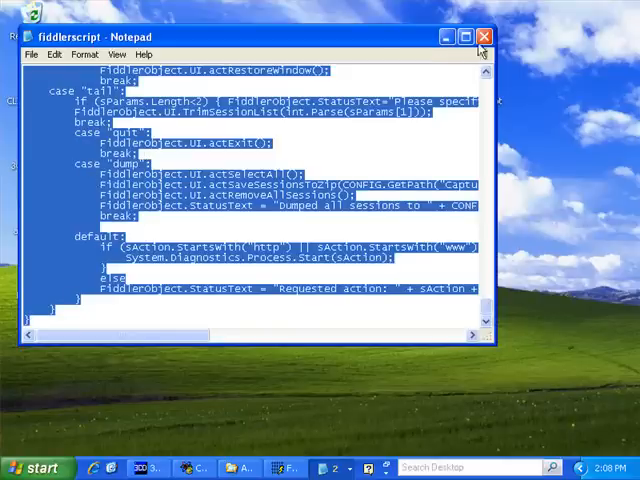
pyautogui.click(480, 36)
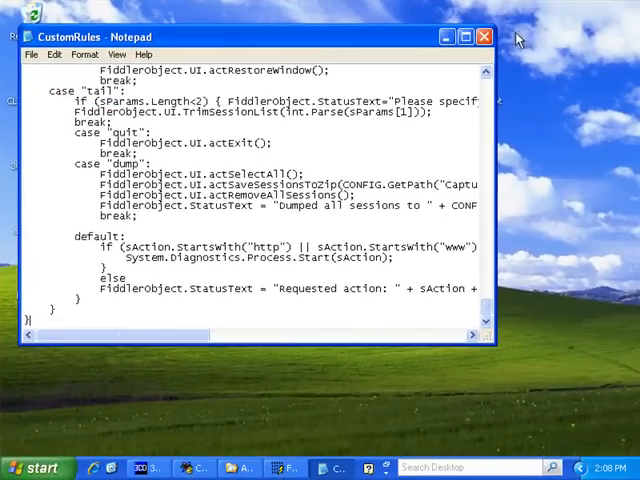
pyautogui.click(484, 36)
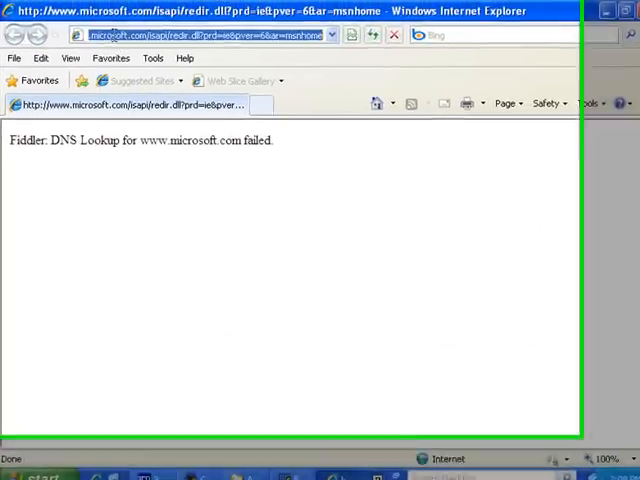
pyautogui.write('https')
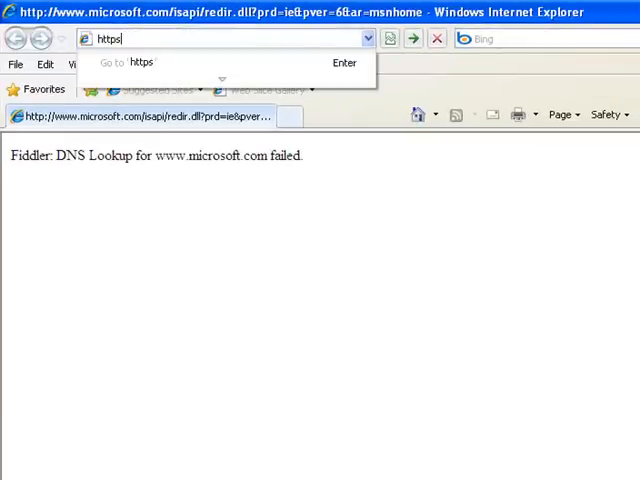
pyautogui.write('://')
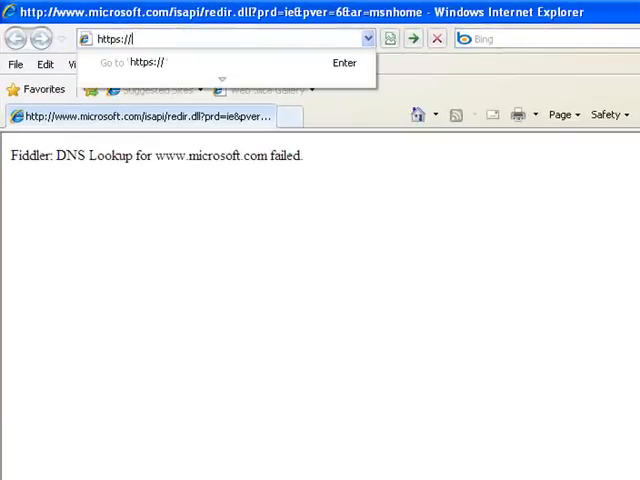
pyautogui.write('192.168')
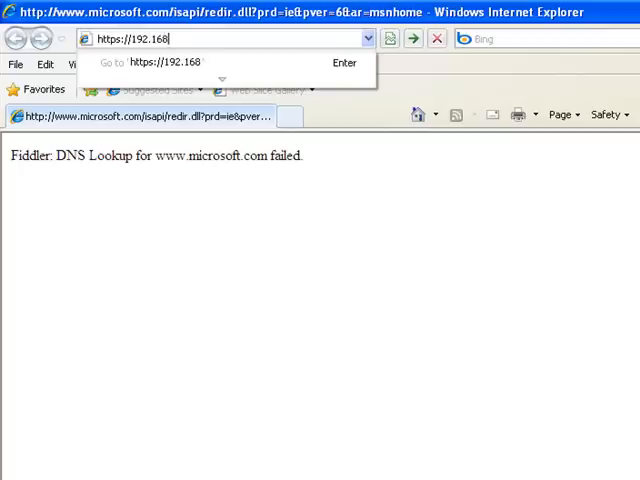
pyautogui.write('.254.254/admin/')
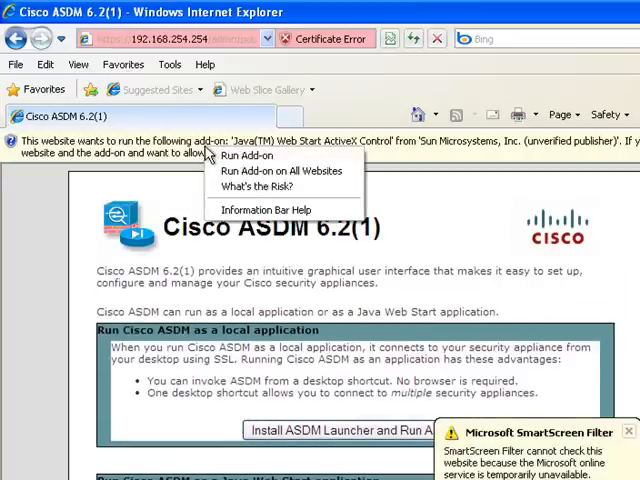
# - Run the Java add-on, choose Install ASDM Launcher and run the unverified dm-launcher.msi
pyautogui.click(252, 156)
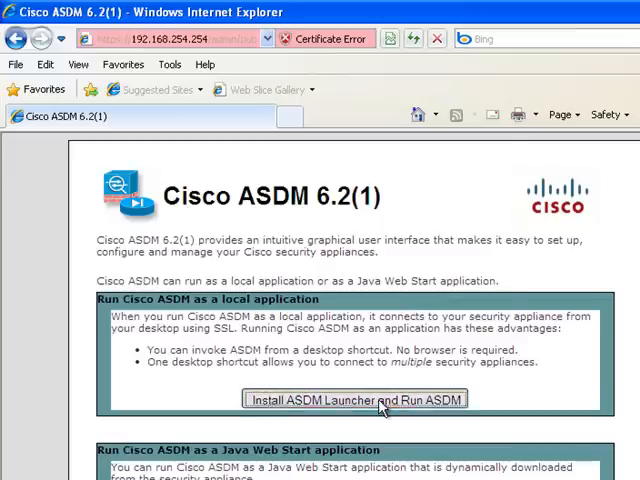
pyautogui.click(354, 400)
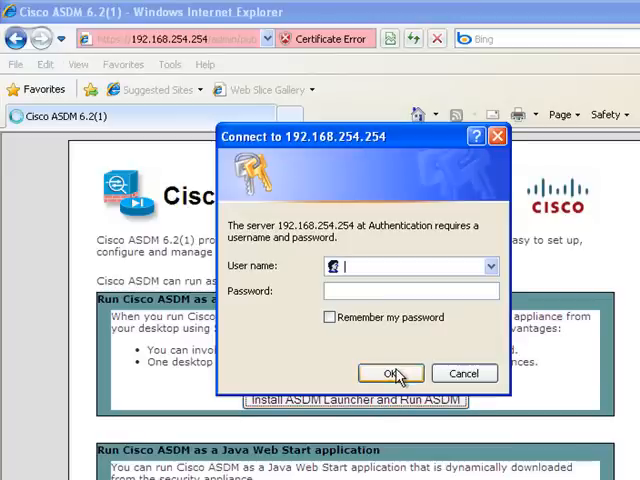
pyautogui.click(388, 372)
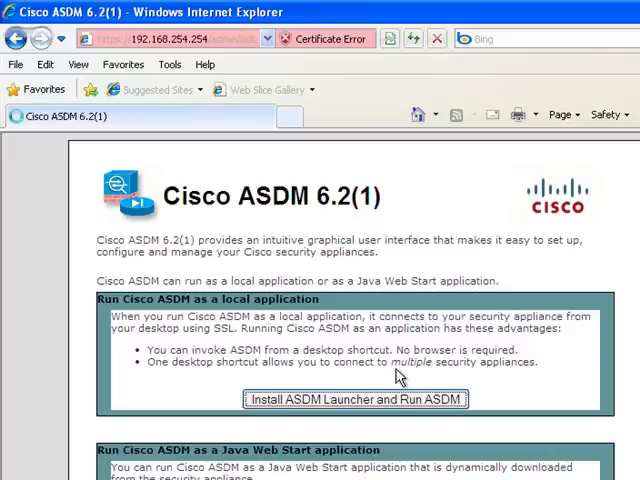
pyautogui.click(356, 398)
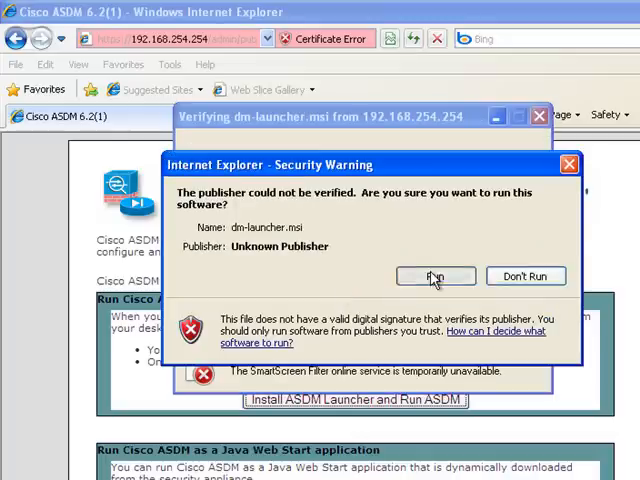
pyautogui.click(434, 276)
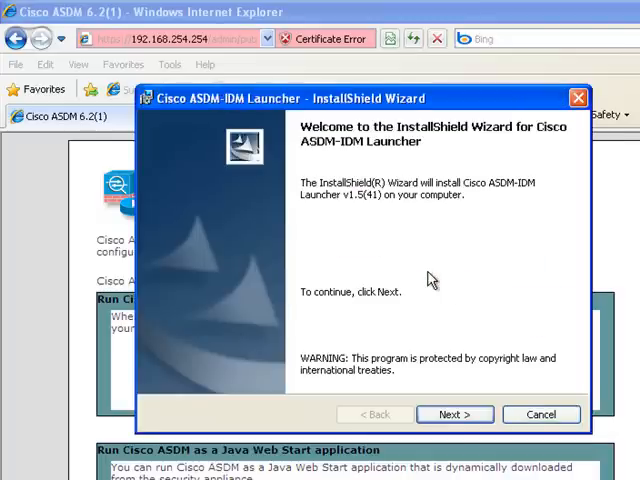
# - Complete the ASDM-IDM Launcher InstallShield wizard with the default folder
pyautogui.click(452, 414)
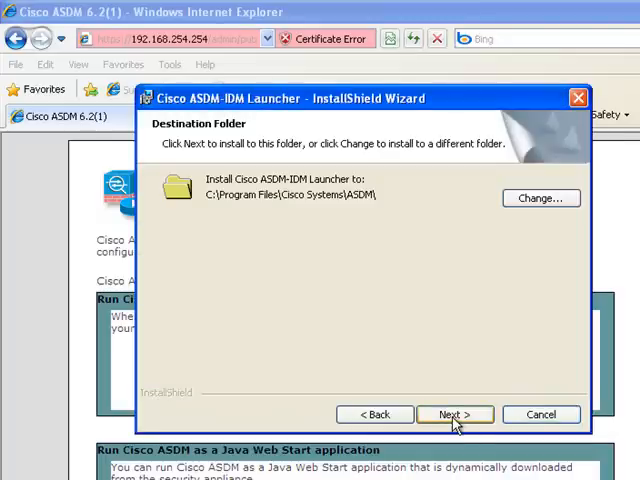
pyautogui.click(454, 414)
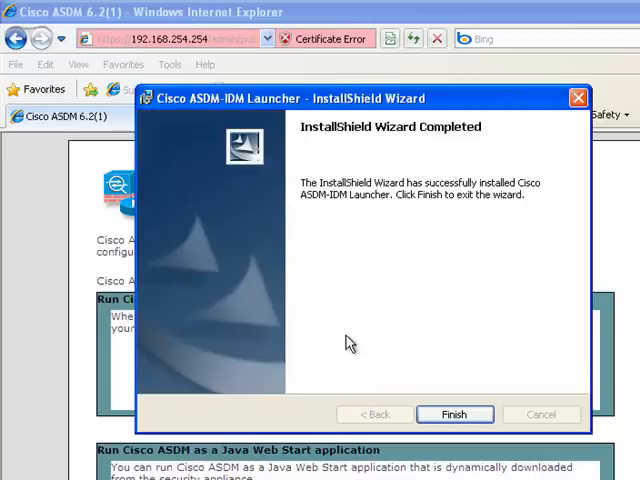
pyautogui.click(454, 414)
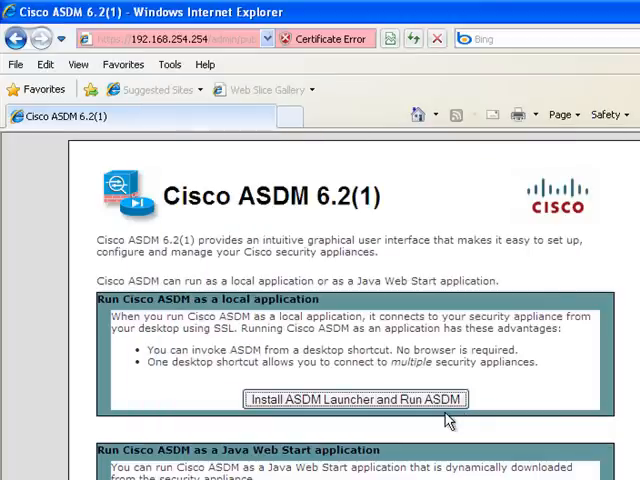
# - Connect the launcher to 192.168.254.254, always trusting the publisher and accepting its certificate
pyautogui.click(356, 400)
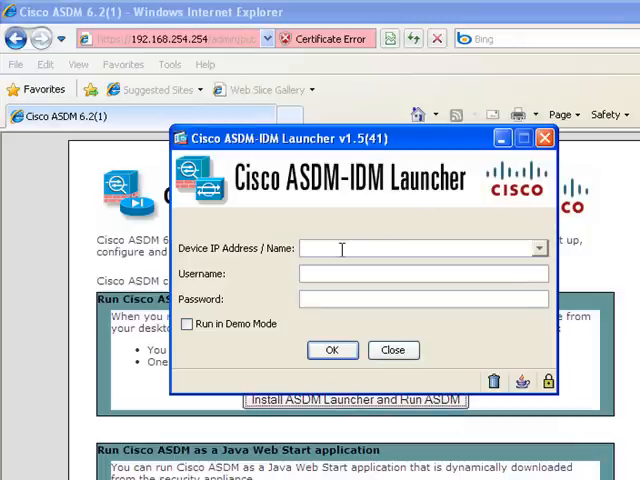
pyautogui.write('192.168.254.254')
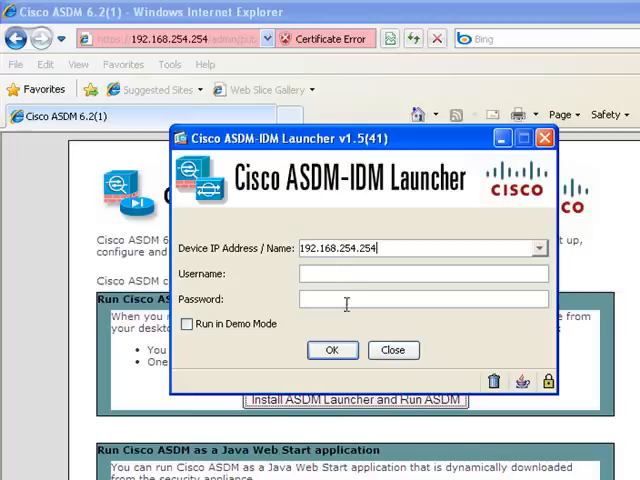
pyautogui.click(332, 350)
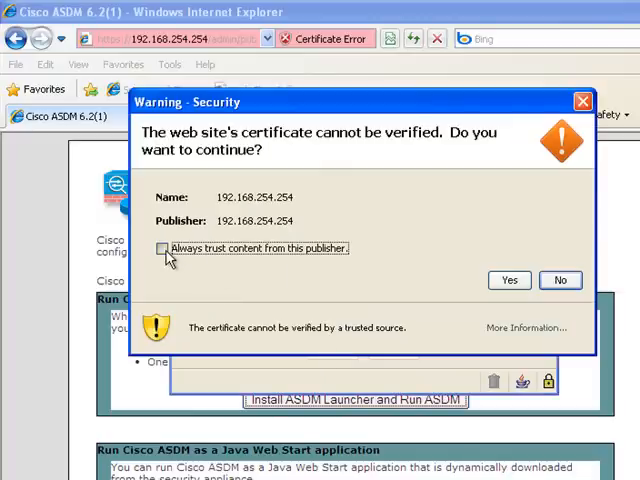
pyautogui.click(160, 248)
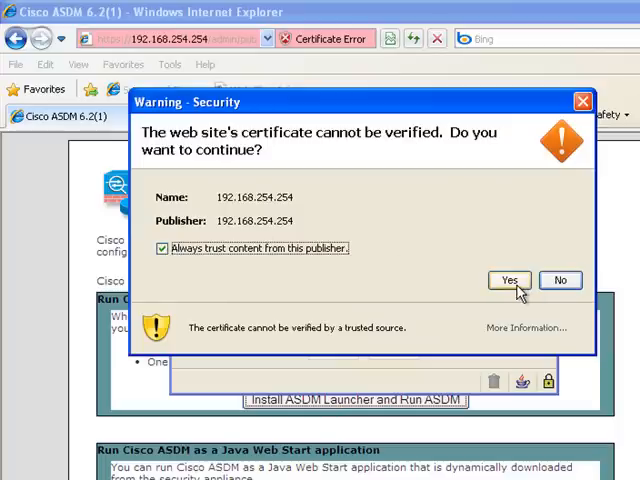
pyautogui.click(508, 280)
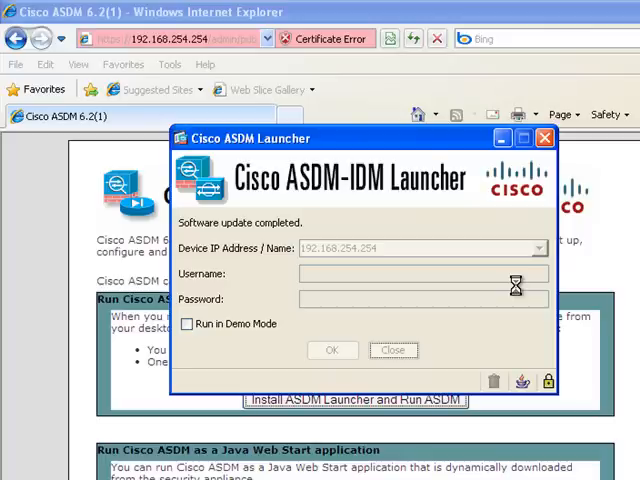
pyautogui.click(332, 350)
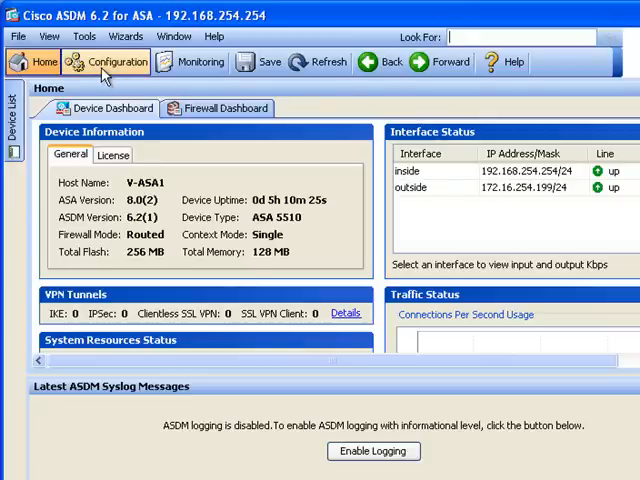
# - Switch ASDM to the Configuration view to load the ASA's current settings
pyautogui.click(116, 60)
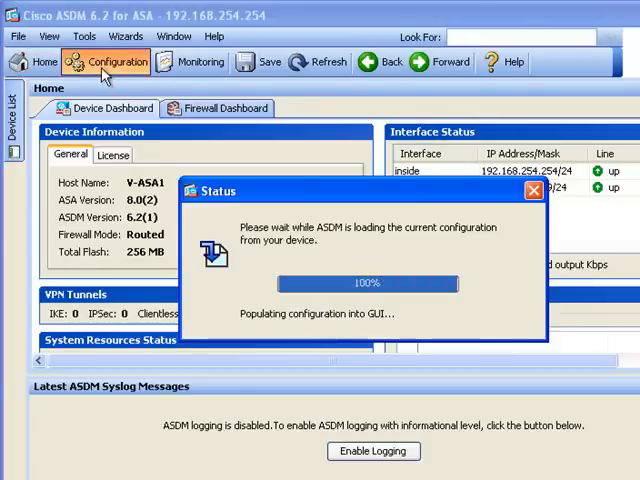